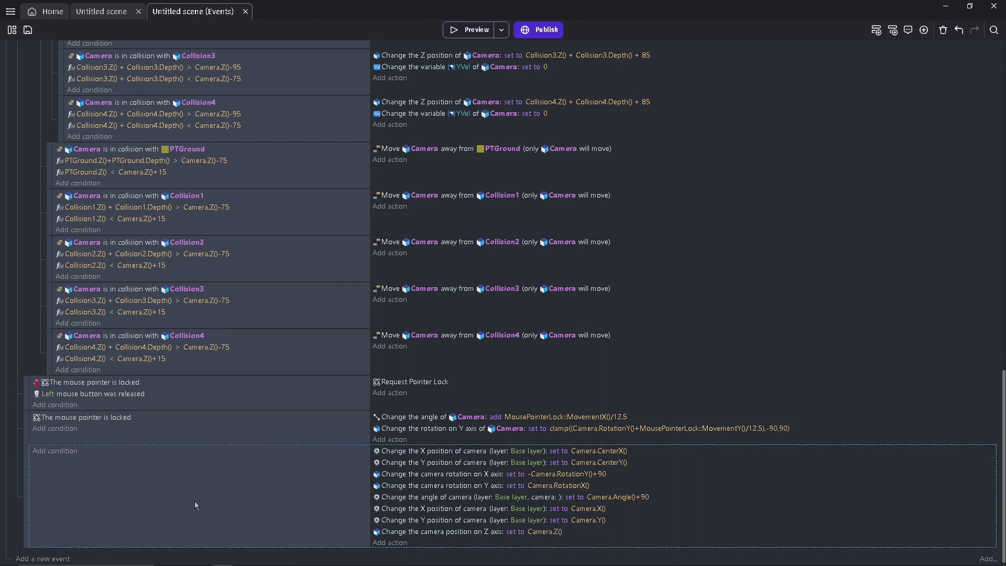
mouse_move(243, 487)
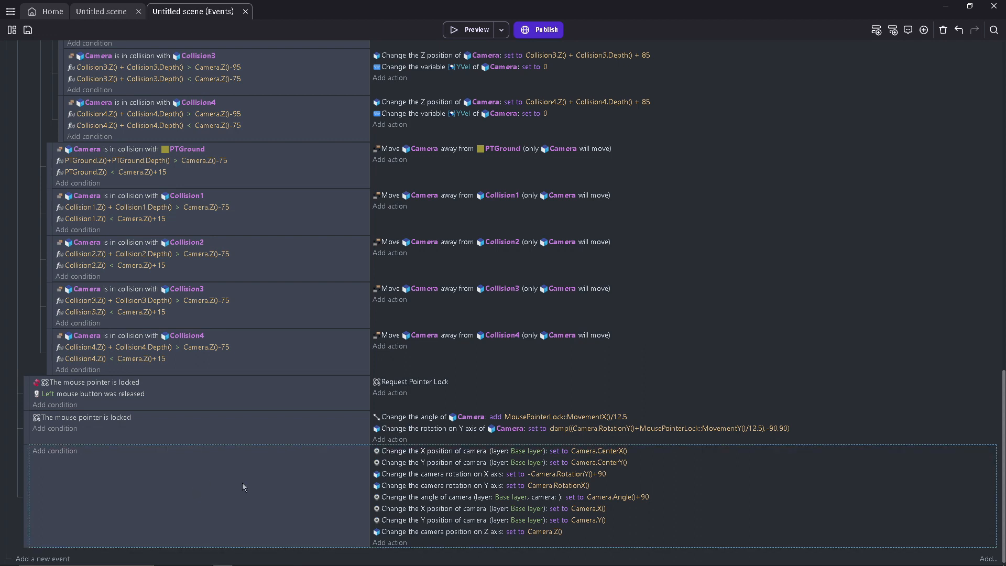
Glance at the Untitled scene layout, return to the events and save with Ctrl+S.
left_click(475, 29)
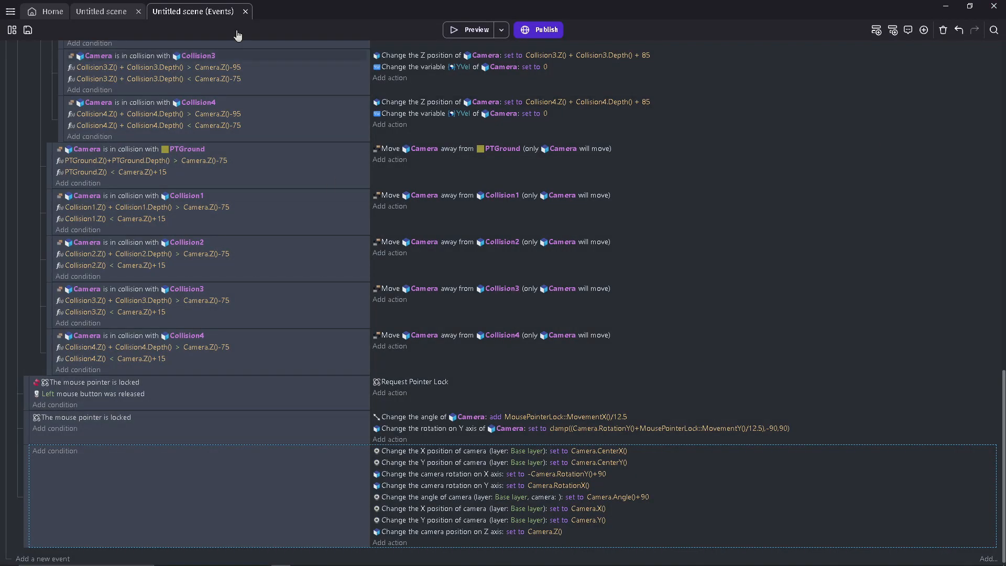
left_click(100, 11)
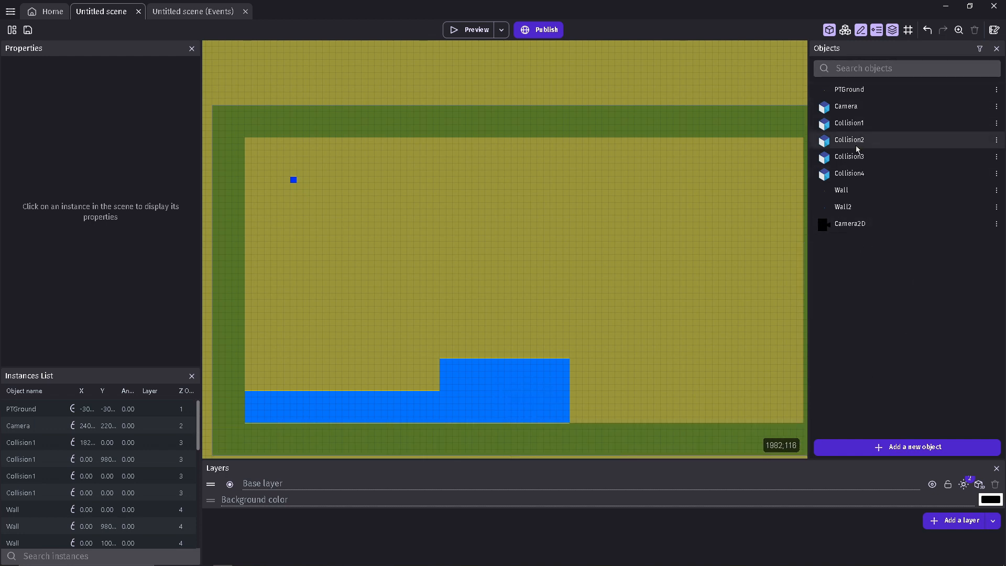
mouse_move(641, 314)
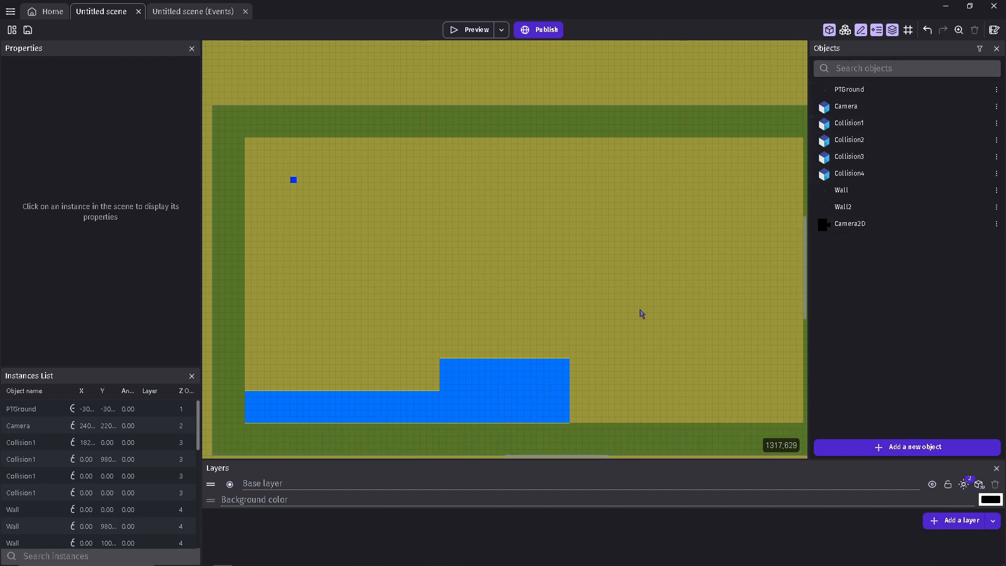
left_click(192, 11)
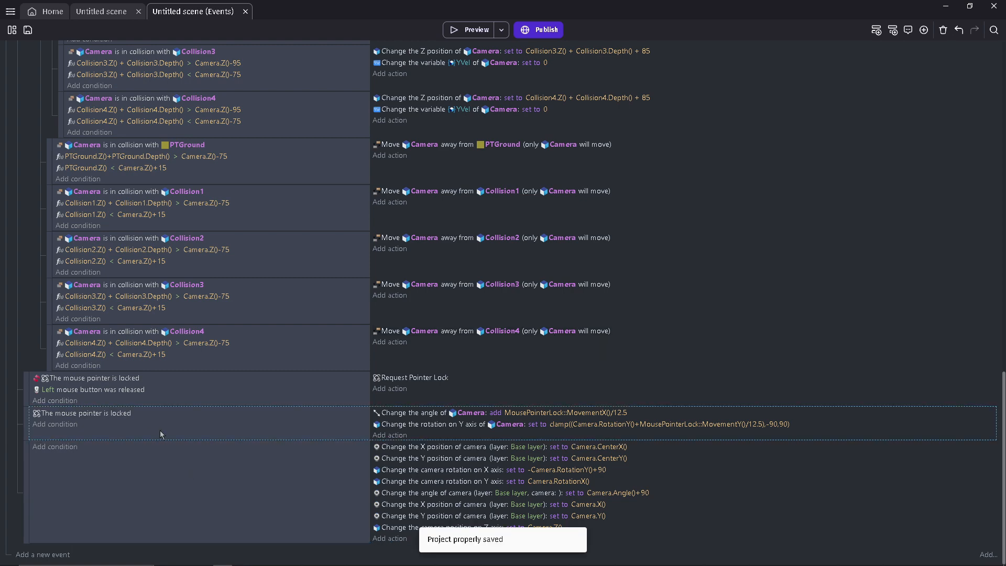
Scroll to the PTGround collision event for its YVel ≤ 0 and YVel > 0 sub-events.
scroll("down", 3)
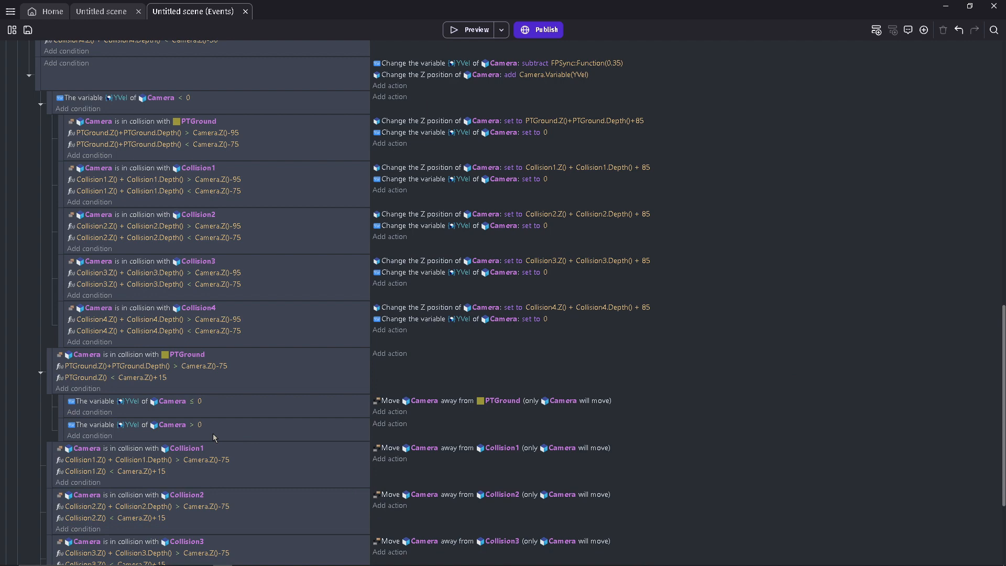
scroll("down", 3)
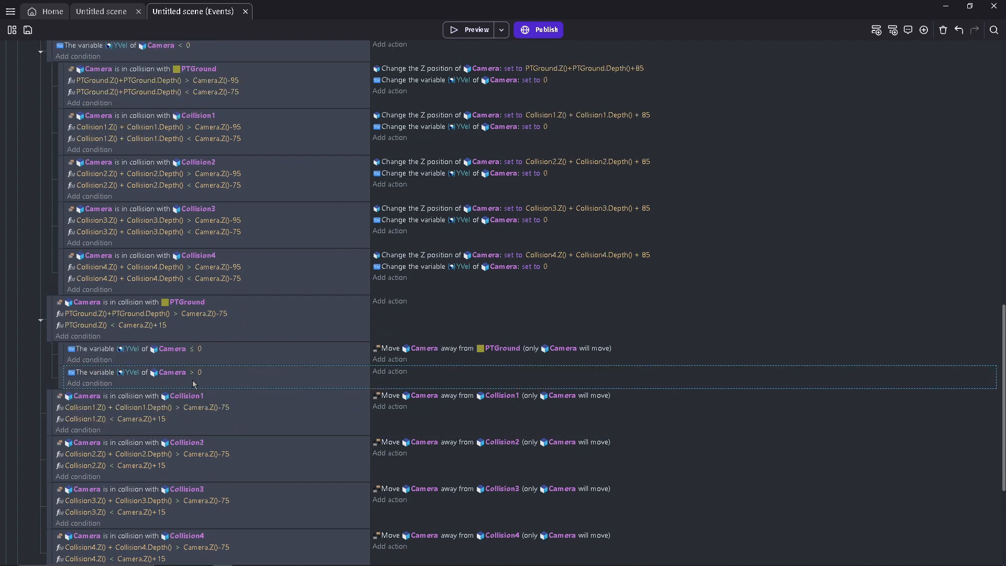
mouse_move(197, 362)
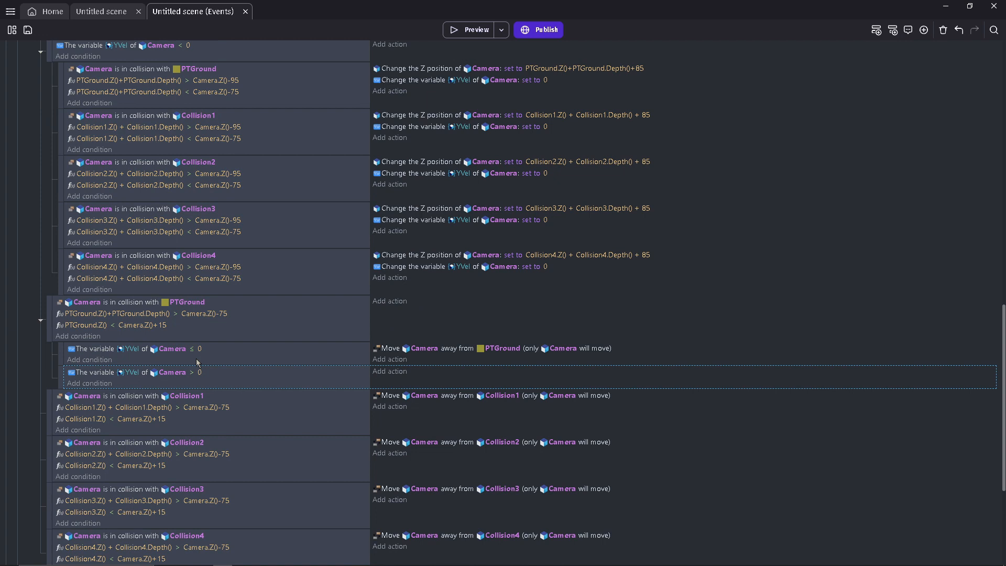
mouse_move(201, 363)
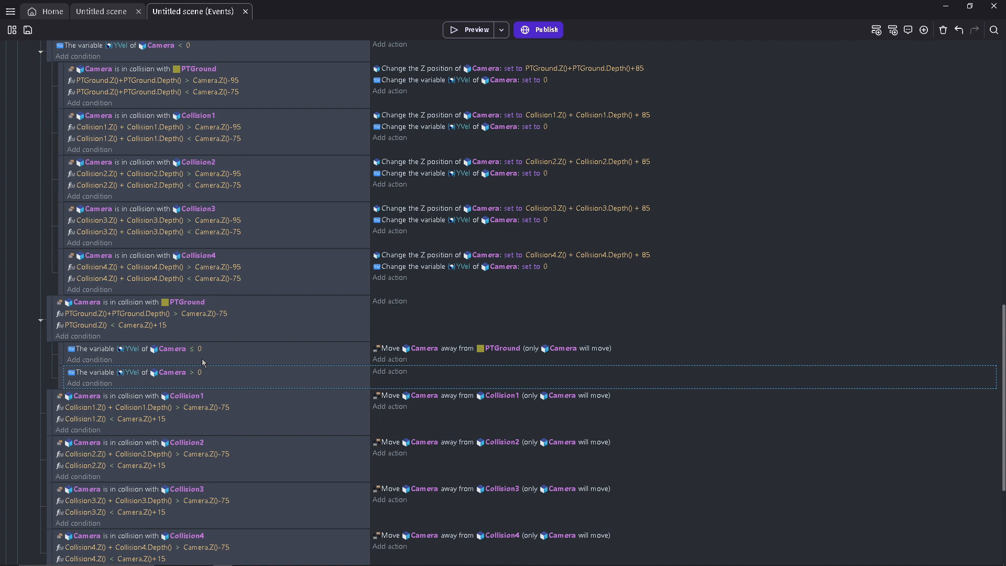
mouse_move(294, 372)
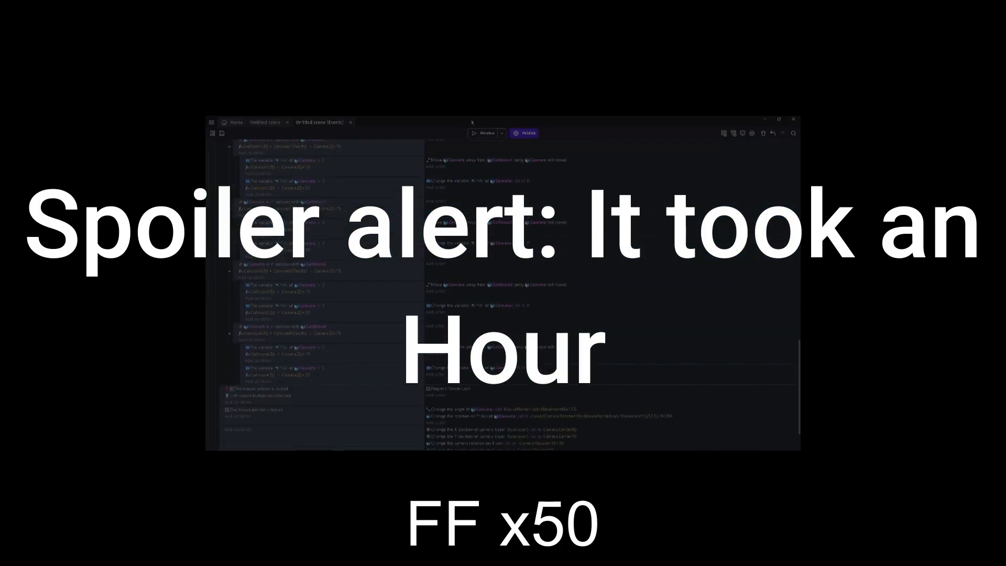
Scroll through the events regrouped into Movements, Walk, Run and Phys with YVel = 0 snapping.
scroll("down", 3)
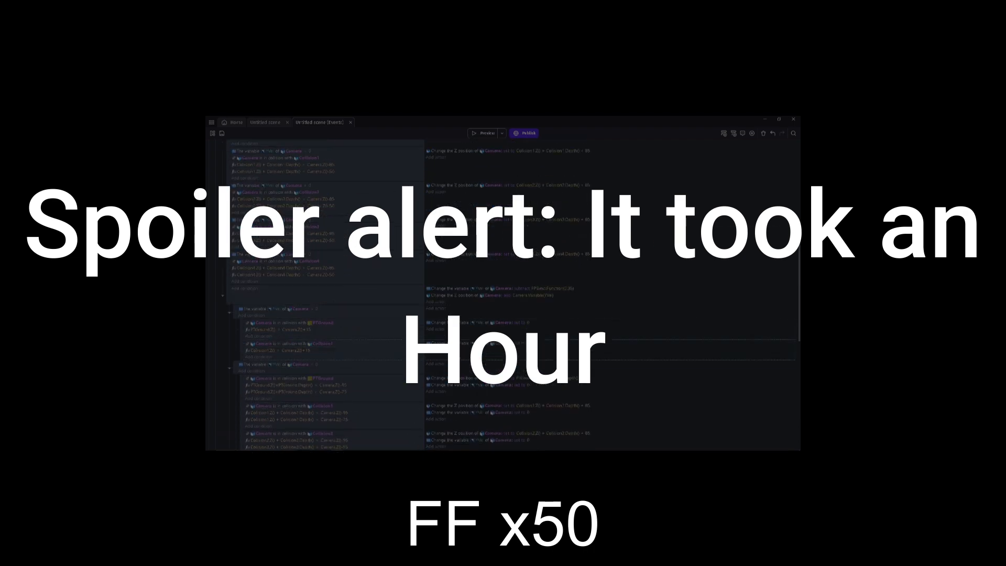
scroll("down", 3)
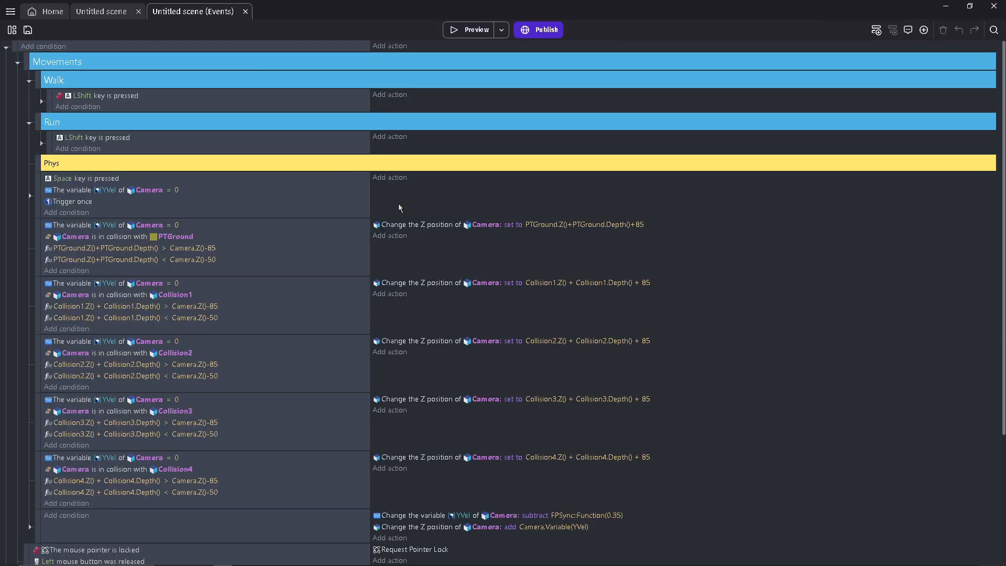
Expand the Space-press jump event to show its PTGround and Collision1–4 sub-events.
left_click(192, 302)
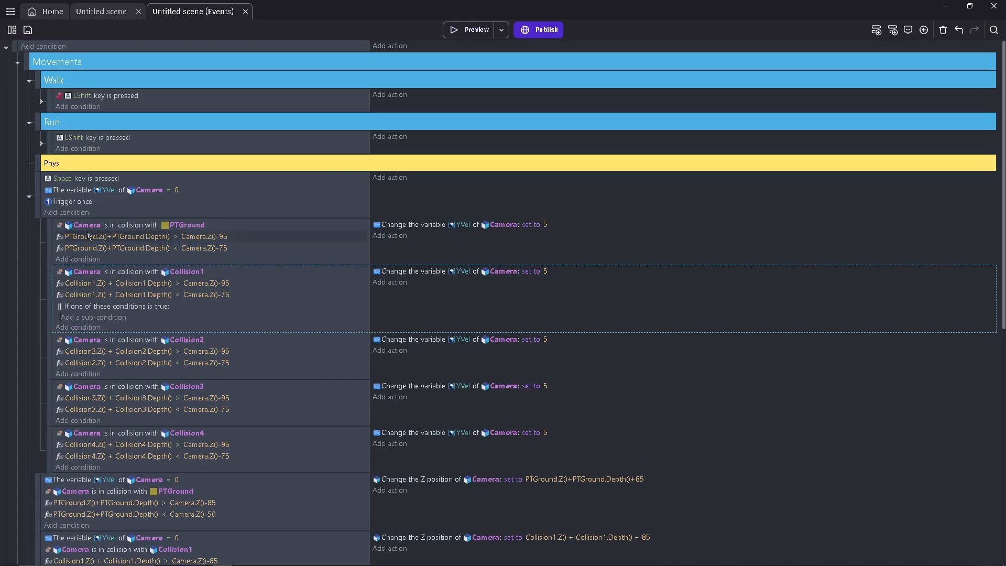
Scroll to the Add instant force action and confirm Camera.Variable(JumpVel) as its length.
scroll("down", 3)
type("Camera.Variable(JumpV)")
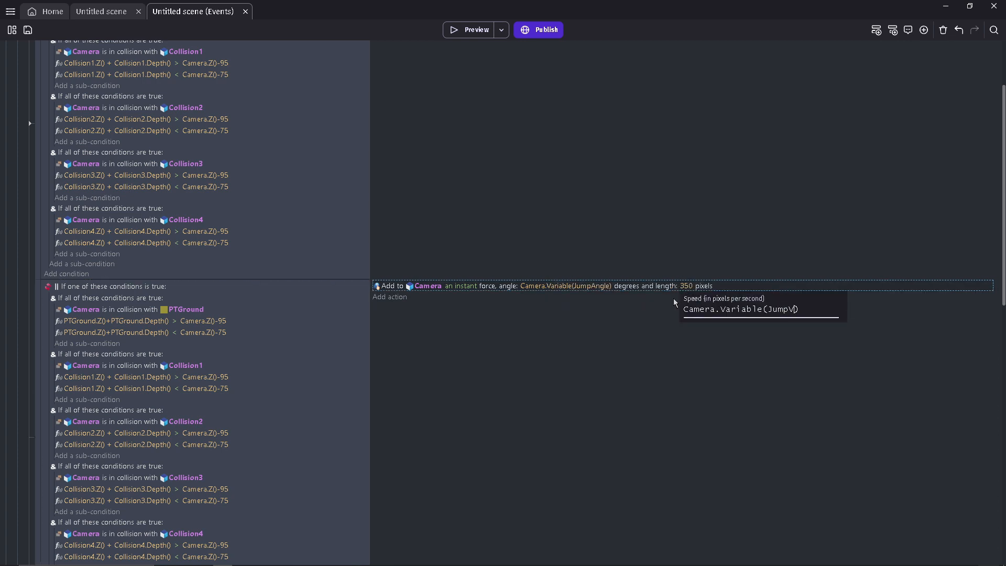
left_click(475, 29)
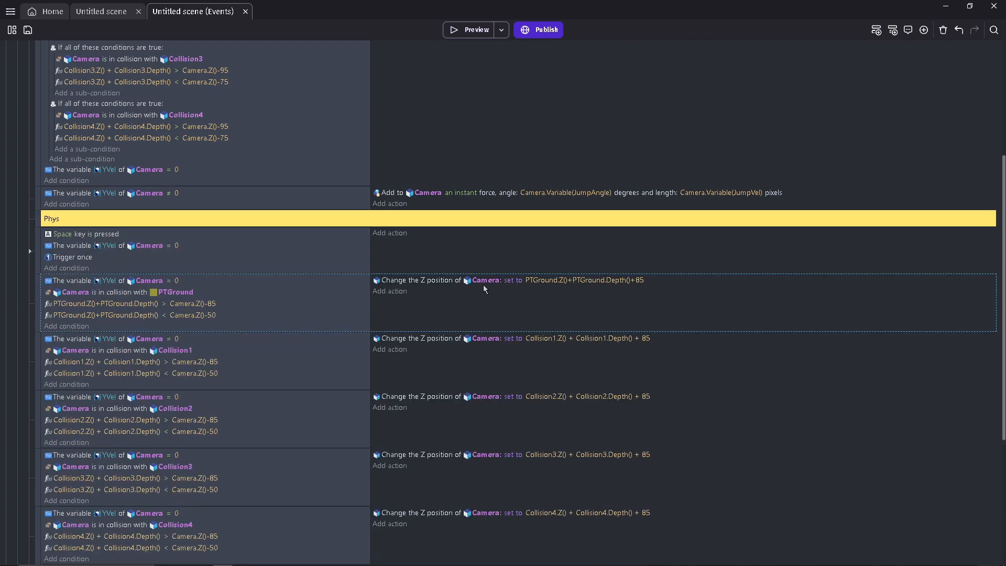
Open the Untitled scene layout to inspect the Collision2 platform at X 400, Y 500.
left_click(474, 29)
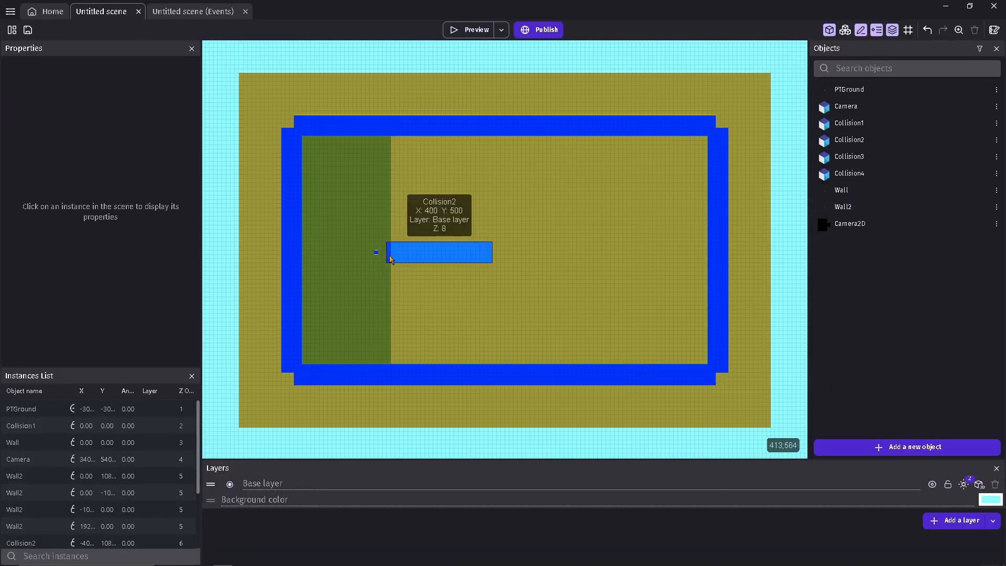
left_click(475, 29)
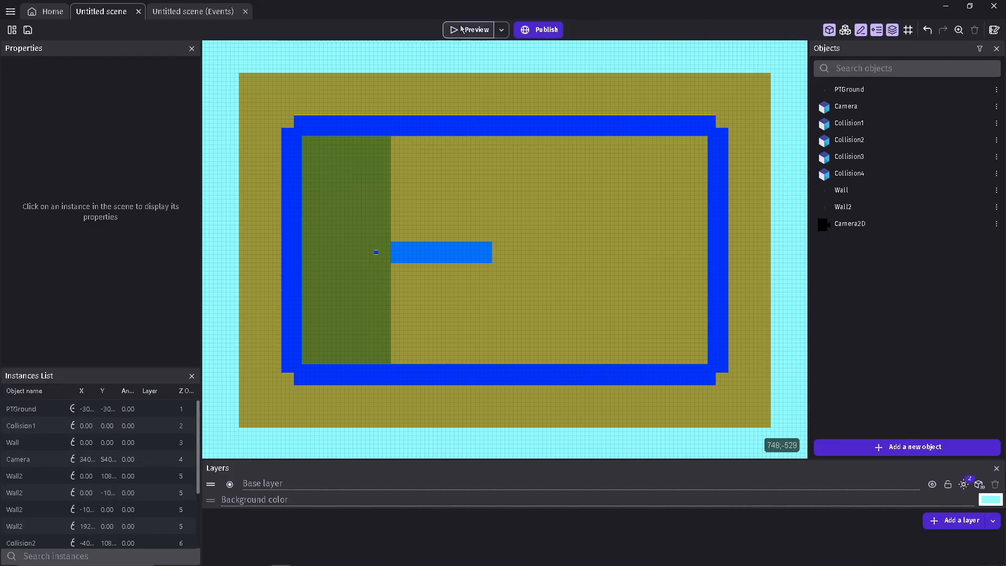
left_click(474, 30)
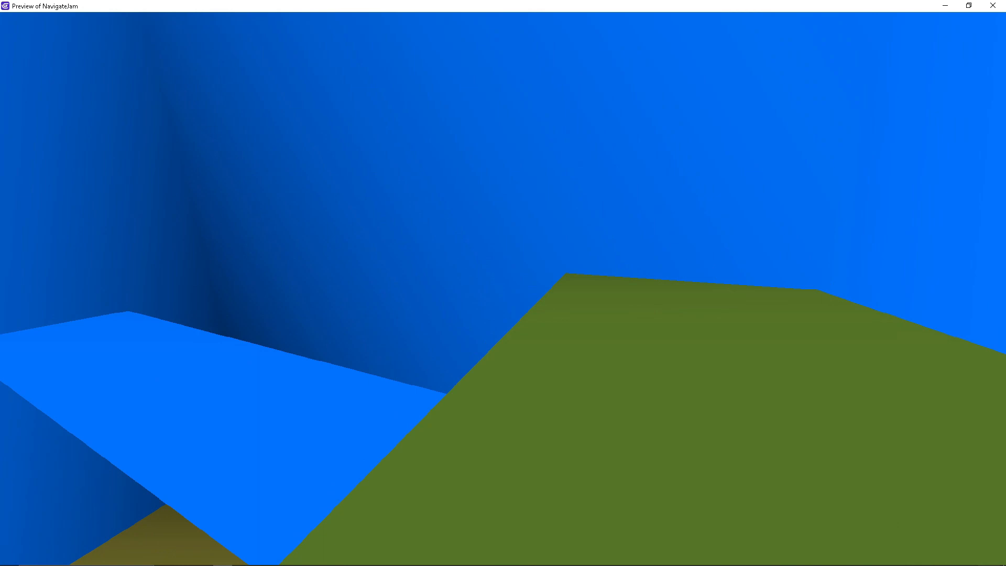
left_click(9, 557)
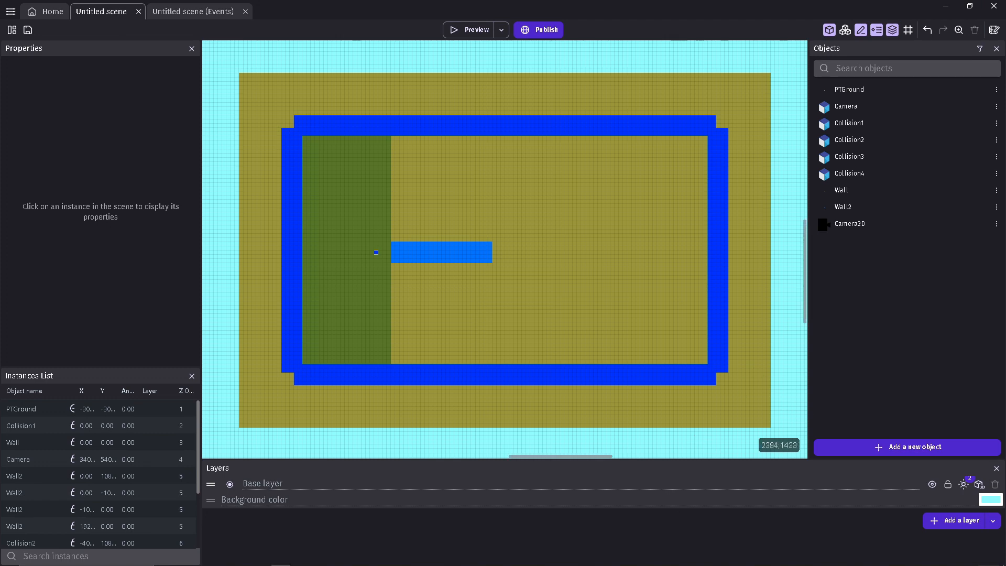
Start a new MediBang image, entering 1280 as the width and selecting the height field.
left_click(8, 558)
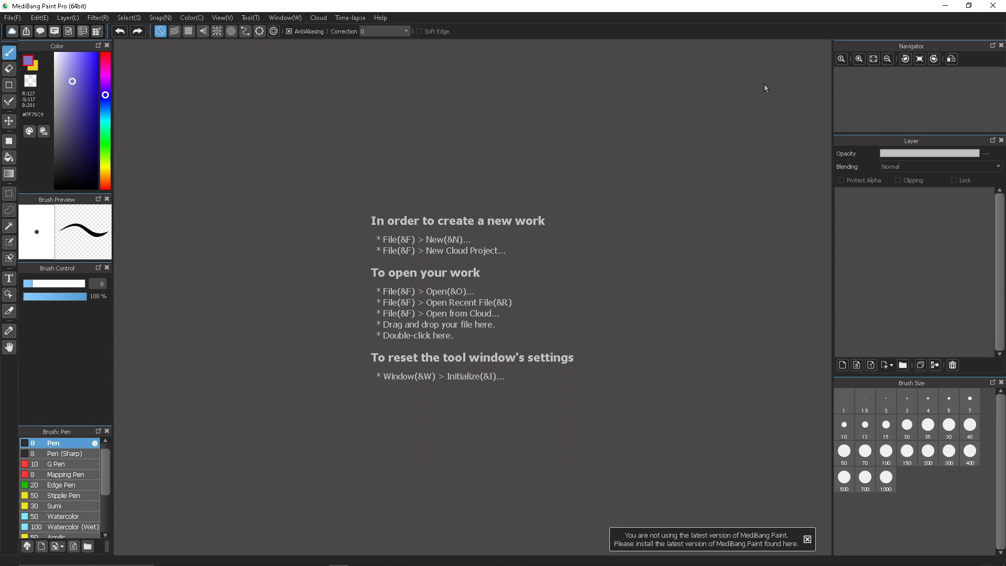
mouse_move(500, 265)
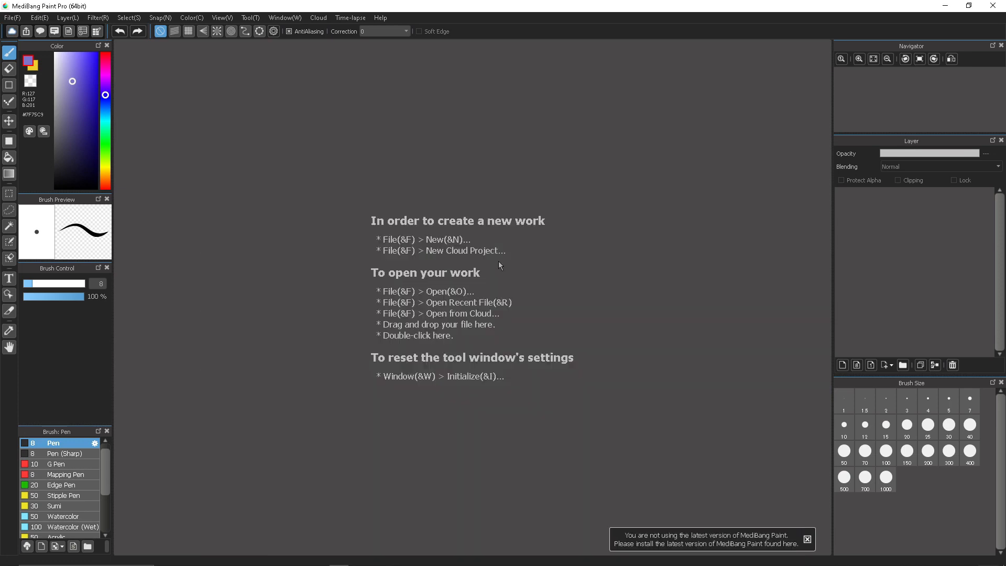
mouse_move(12, 17)
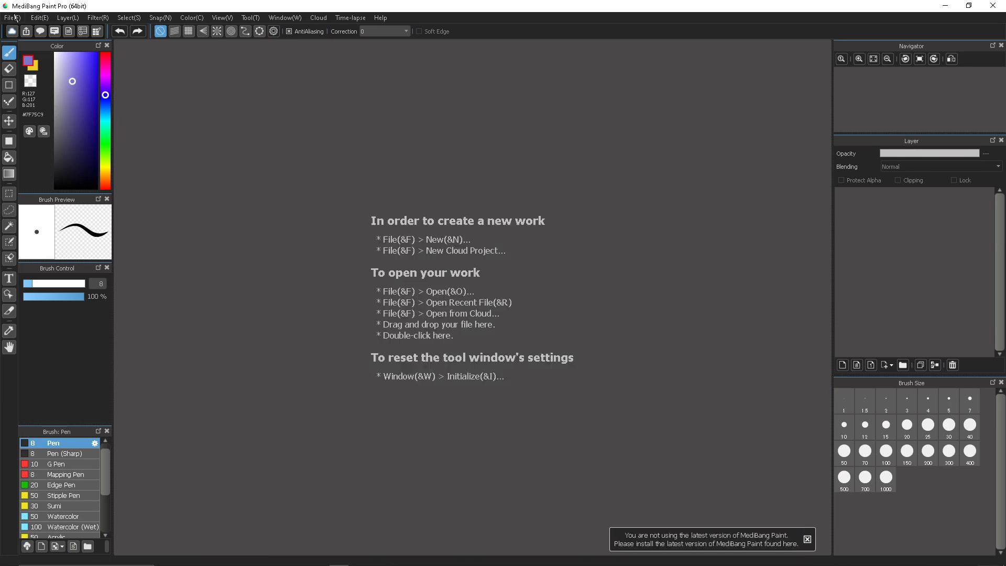
left_click(12, 17)
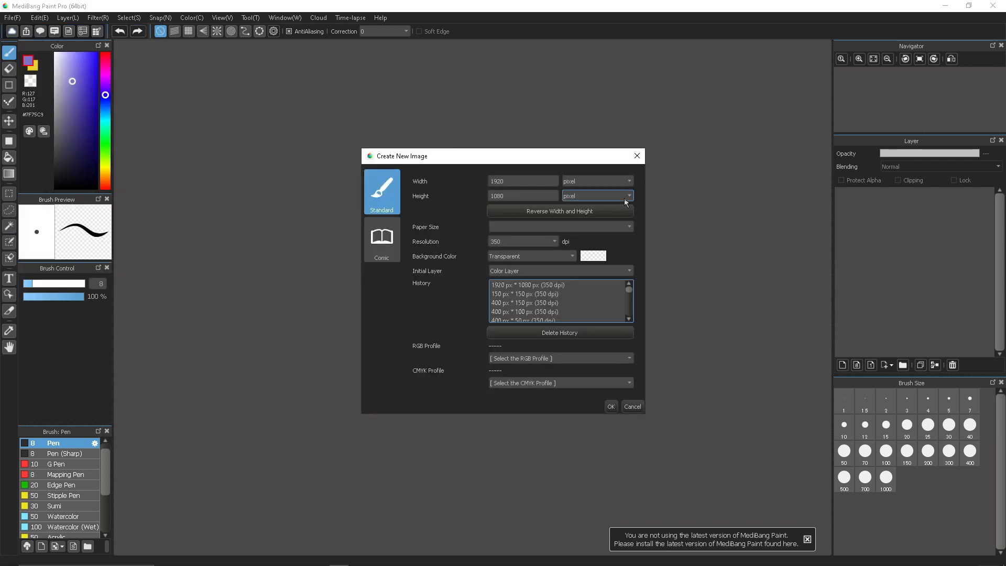
left_click(522, 180)
type("1280")
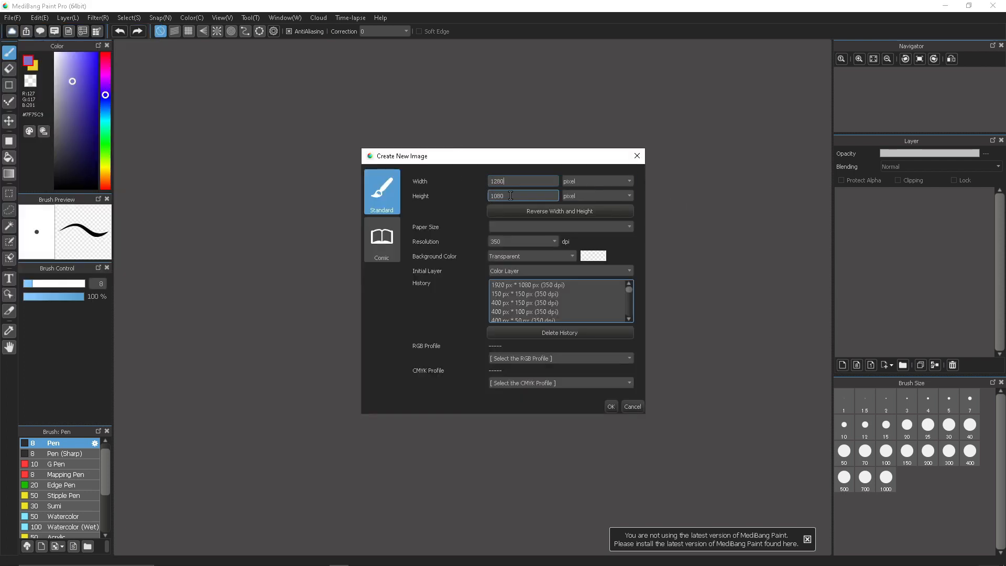
left_click(610, 406)
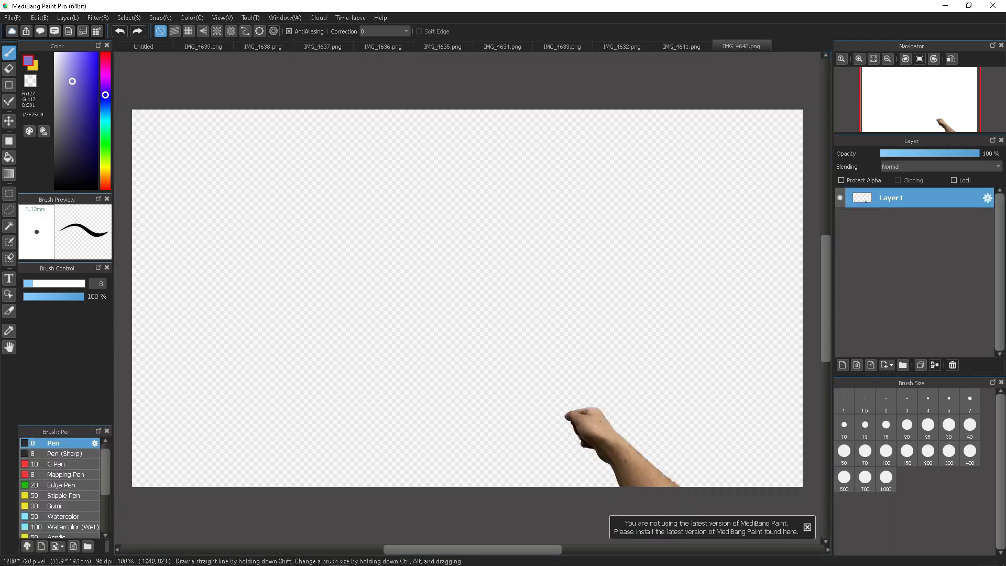
mouse_move(692, 214)
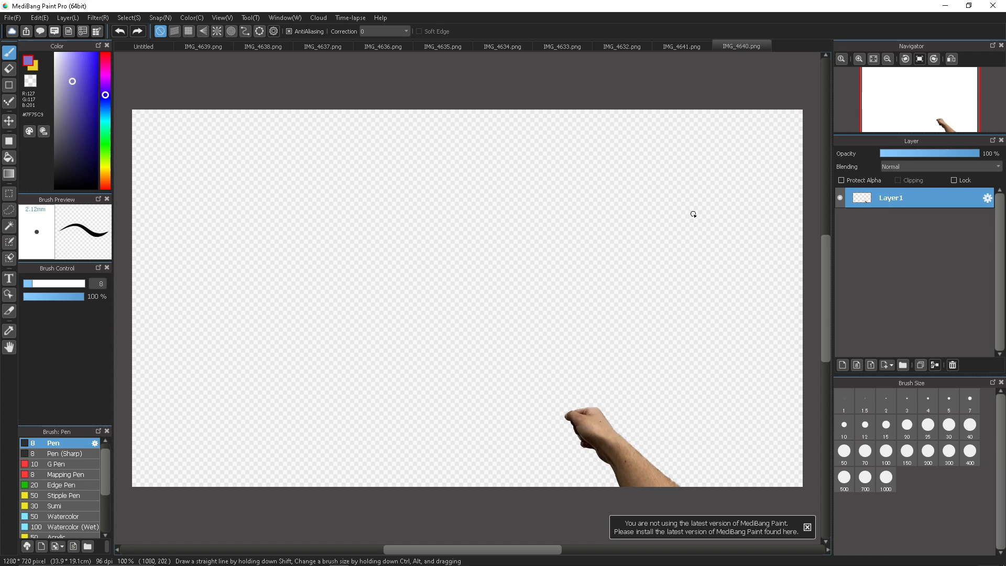
Close the Untitled canvas and view the IMG_4635, IMG_4632 and IMG_4640 arm images.
left_click(144, 46)
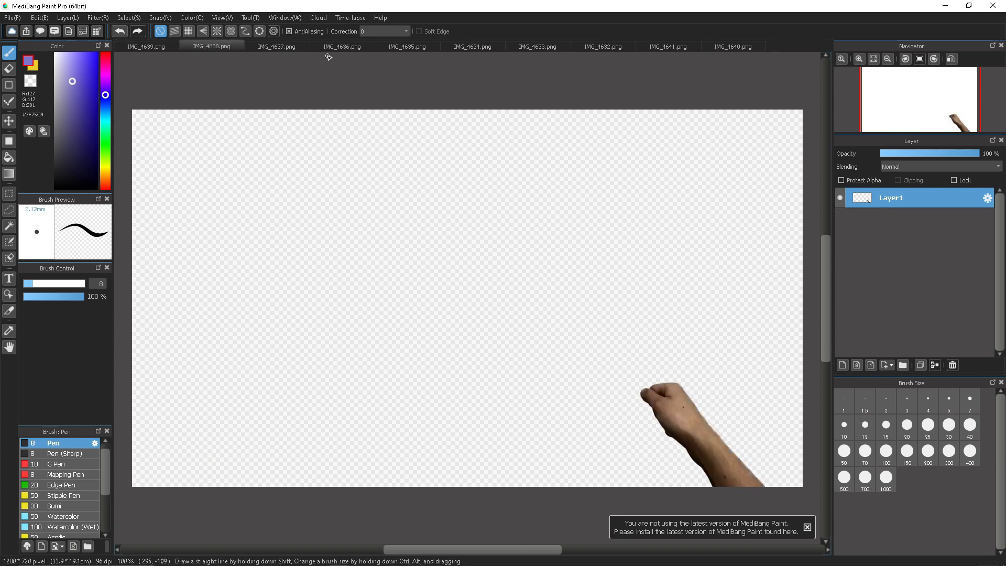
left_click(406, 46)
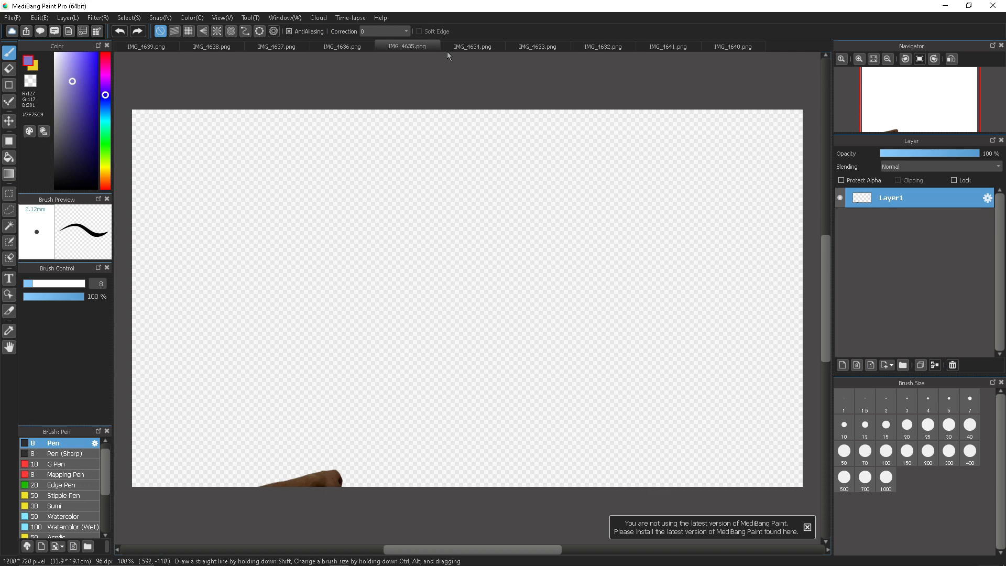
left_click(602, 46)
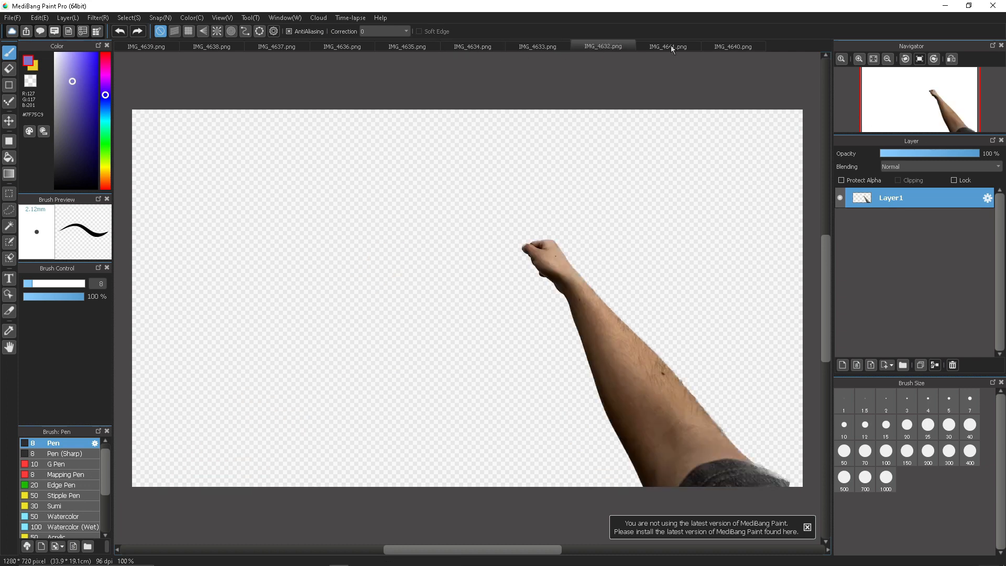
left_click(732, 46)
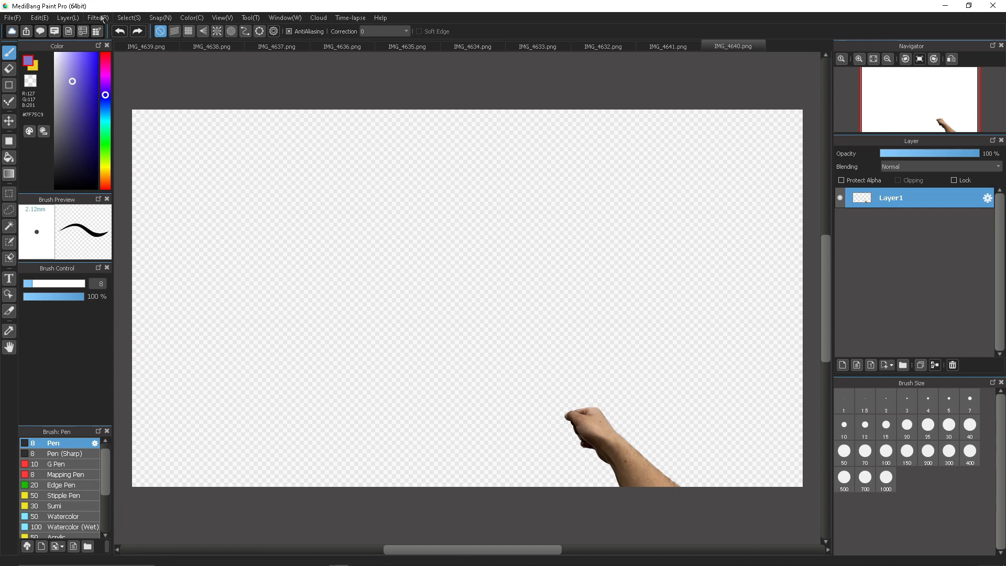
left_click(98, 18)
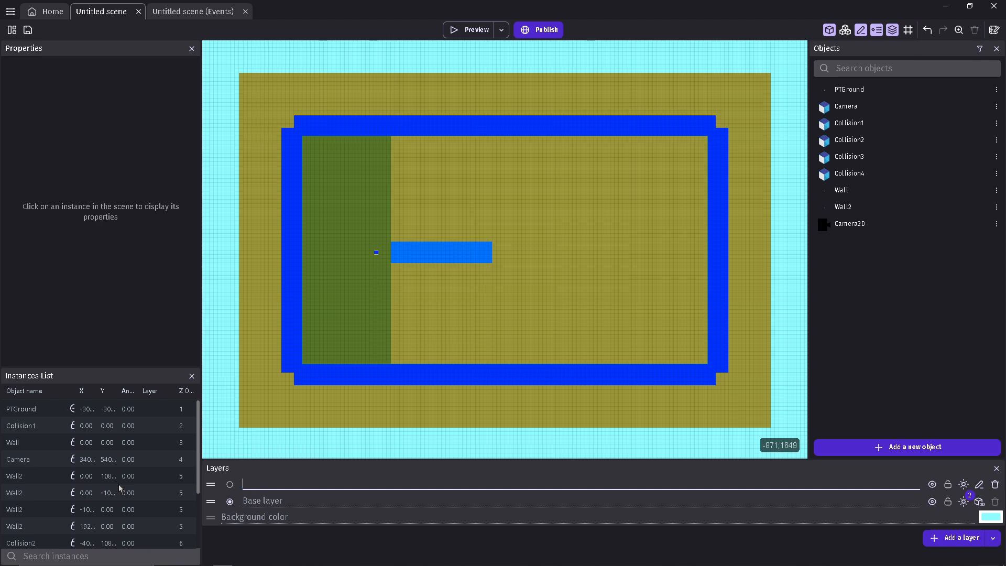
Name the new layer Body and open its layer settings.
type("Body")
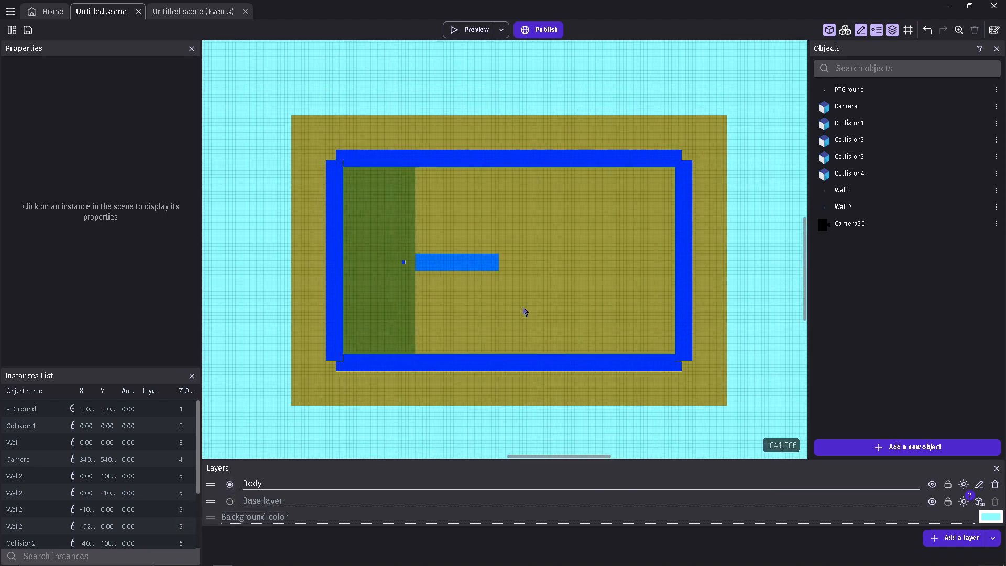
left_click(905, 446)
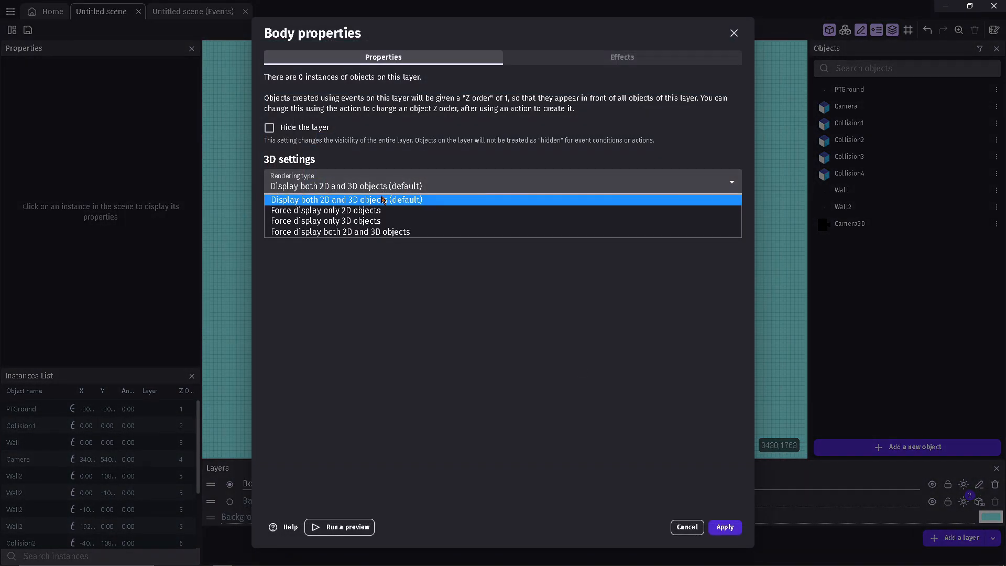
Name the sprite object Arms with a Run animation and apply it.
type("Arms")
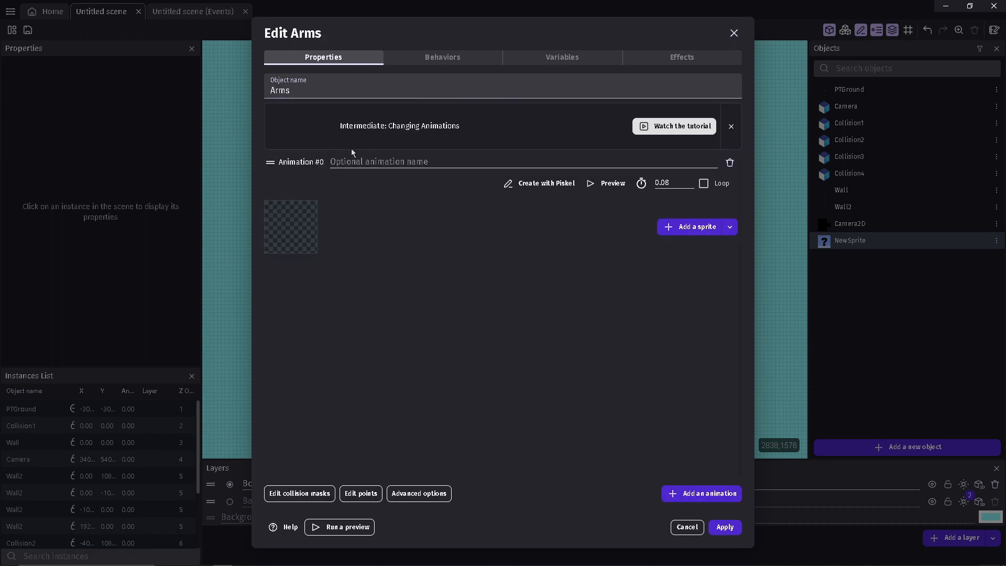
type("Run")
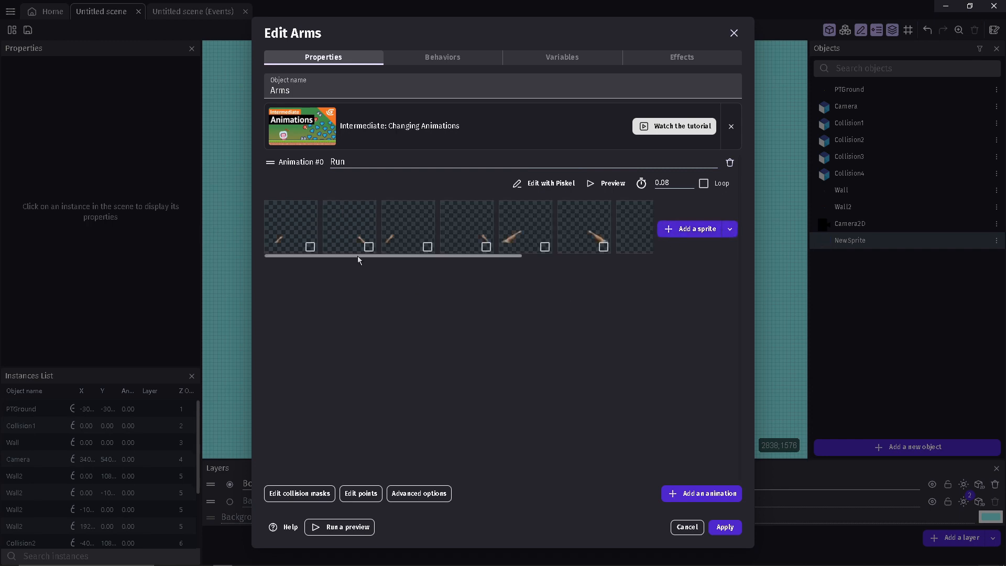
left_click(723, 526)
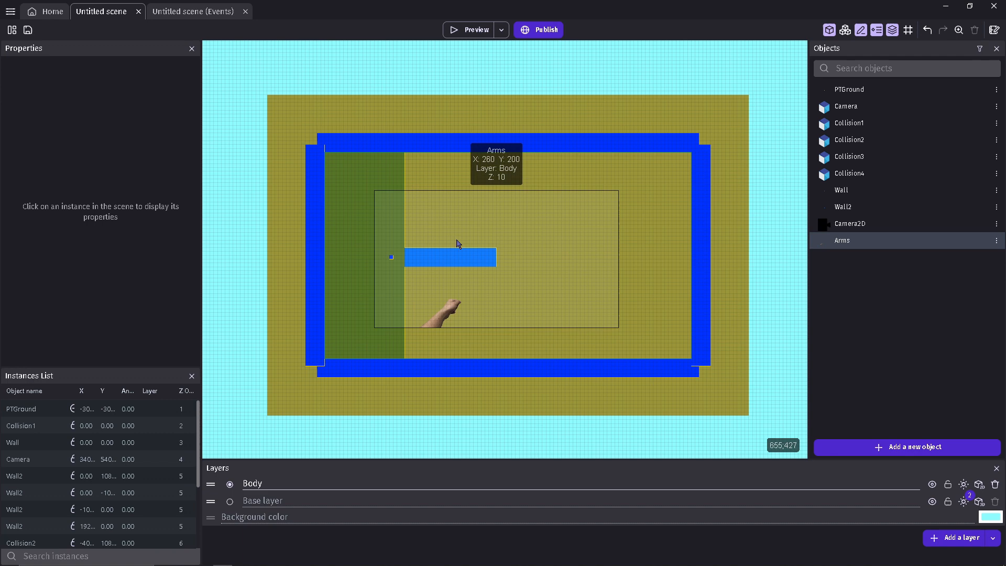
Place an Arms instance at 0,0 sized 1920×1080, then preview the game.
left_click(449, 257)
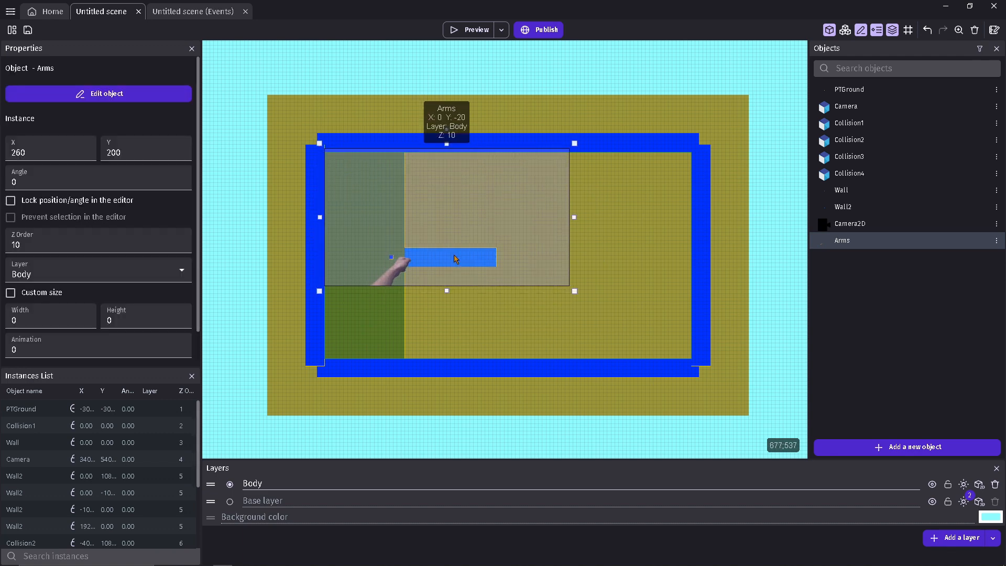
left_click(475, 29)
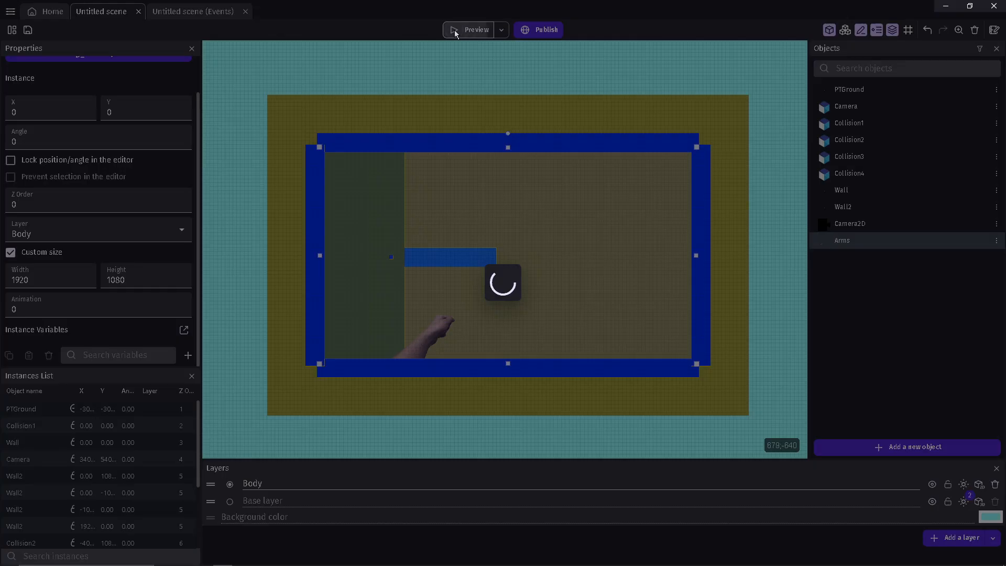
left_click(475, 29)
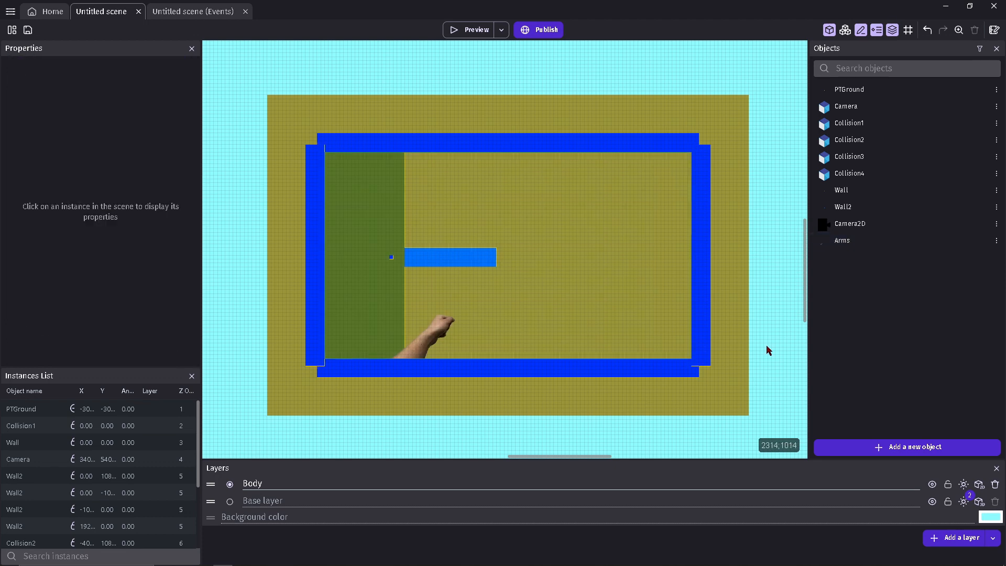
Build the ArmMotion group with EaseVar lerp and Arms X actions, then preview it.
left_click(192, 11)
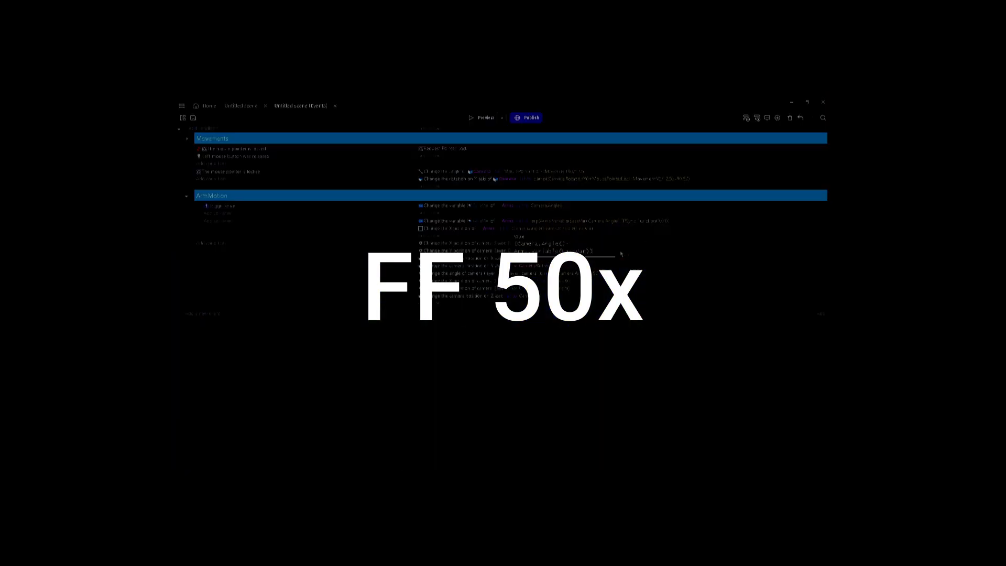
left_click(485, 117)
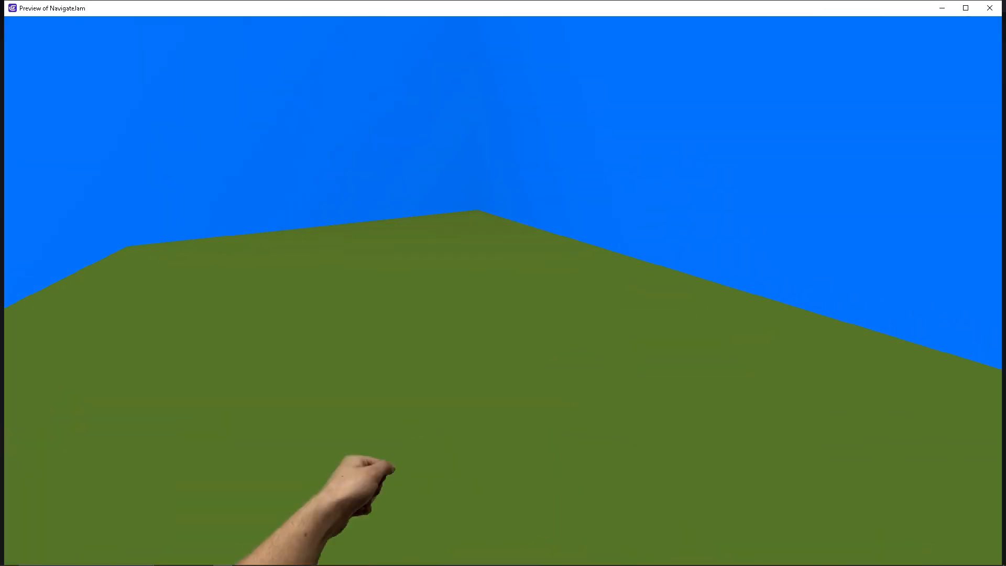
Capture the mouse in the running preview to test the lagging arm movement.
left_click(9, 557)
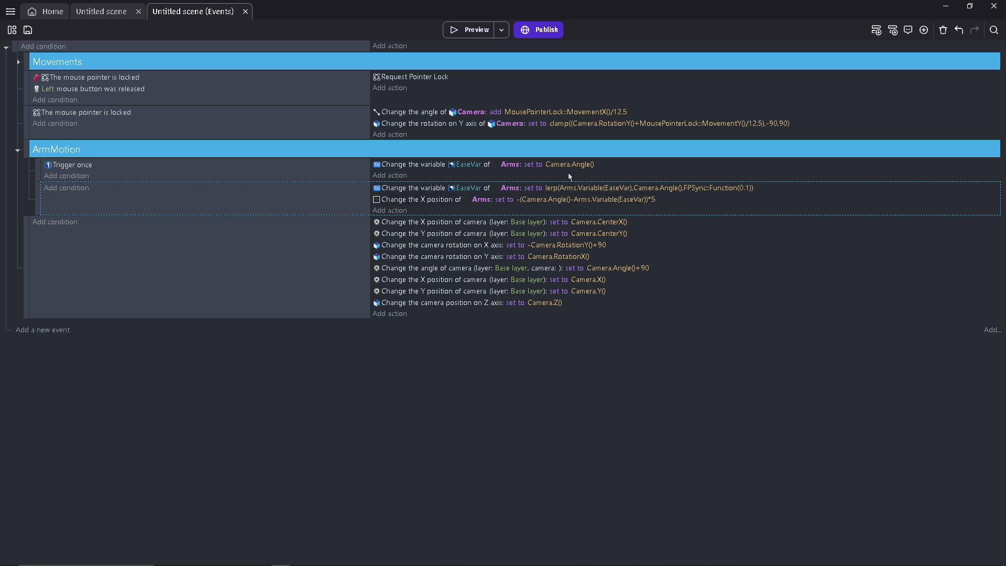
Change the EaseVar lerp factor from FPSSync::Function(0.1) to 0.25.
left_click(469, 30)
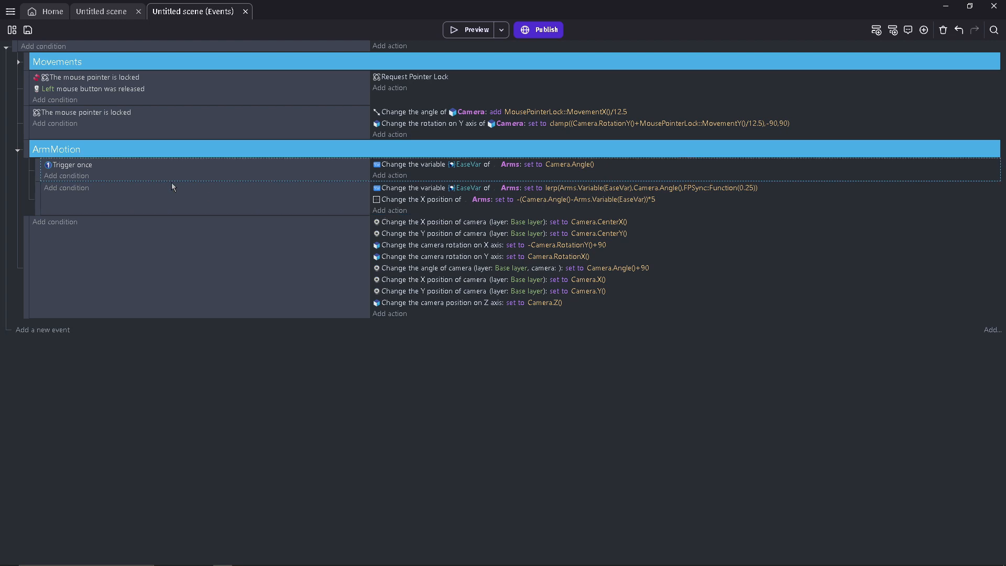
left_click(468, 29)
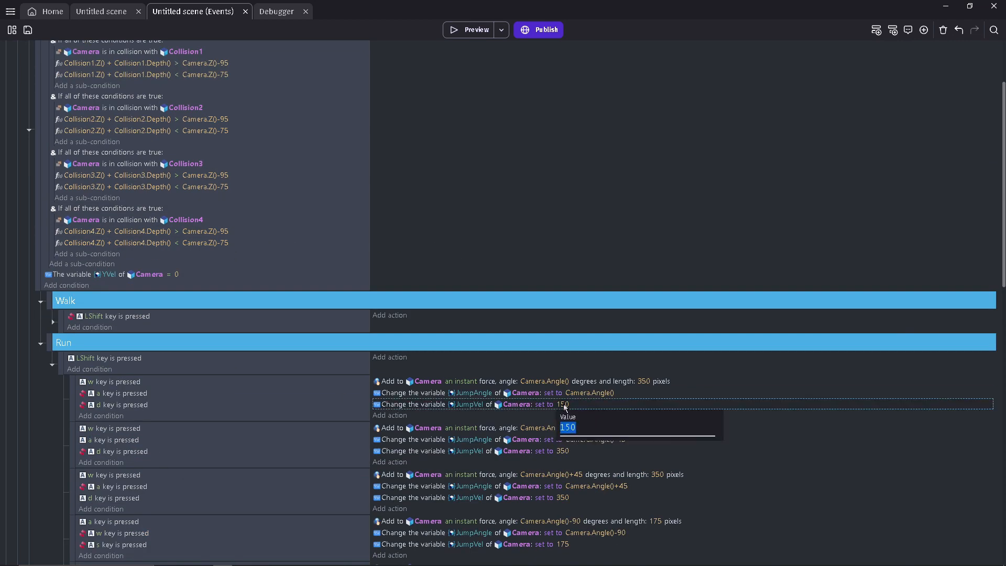
Change the first Run event's JumpVel from 150 to 350.
type("35")
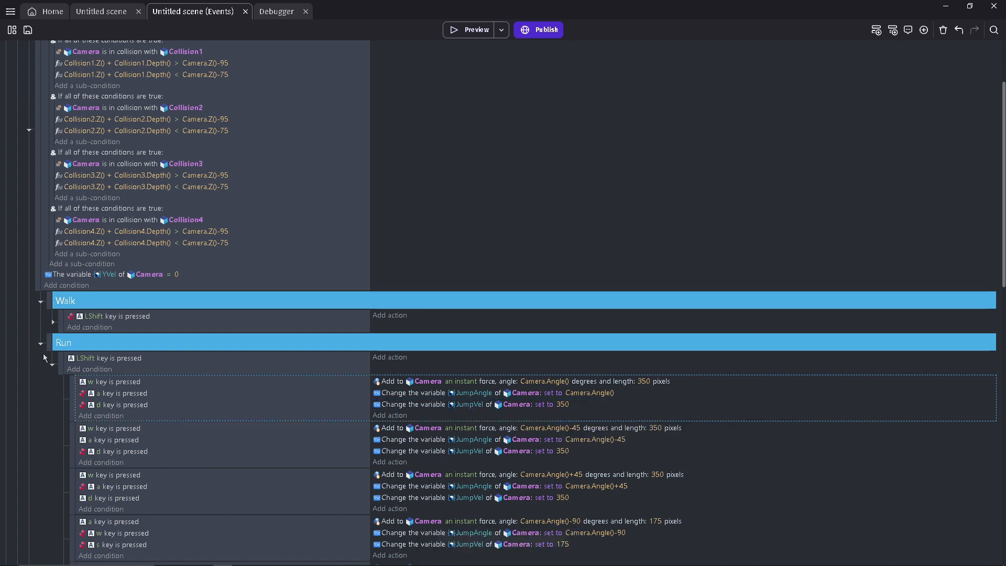
left_click(474, 30)
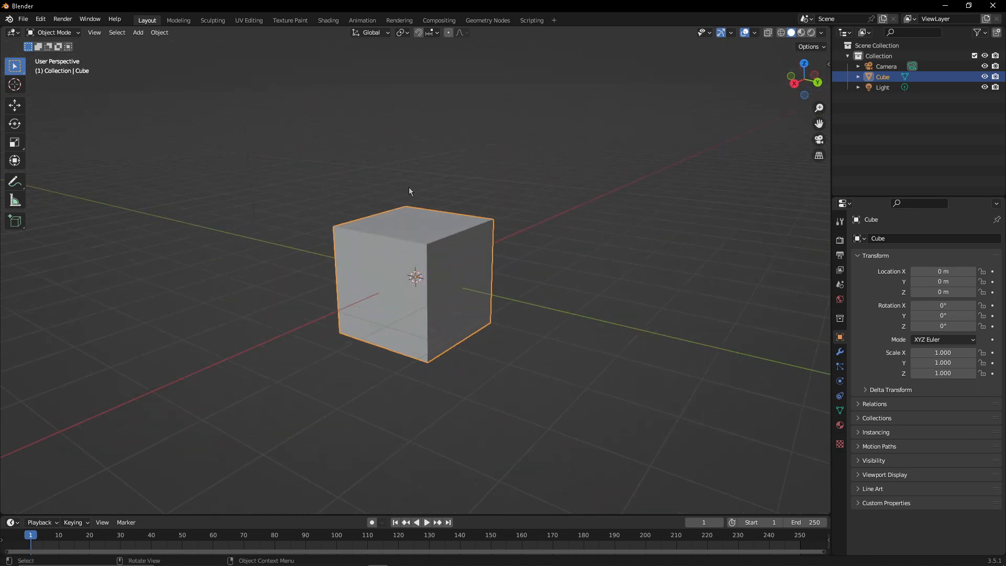
Switch the cube through interaction modes into Edit Mode to shape the car body.
left_click(54, 32)
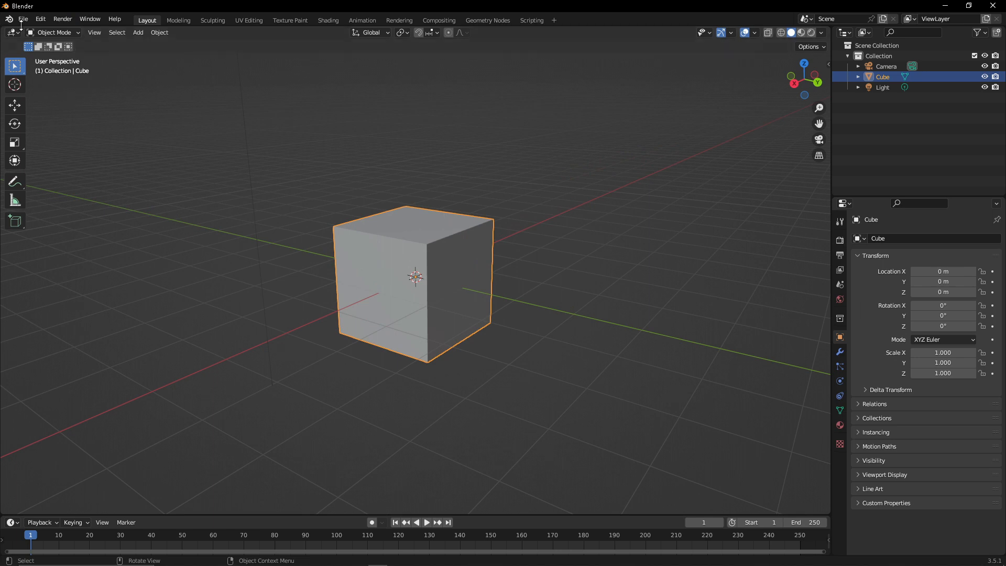
left_click(55, 31)
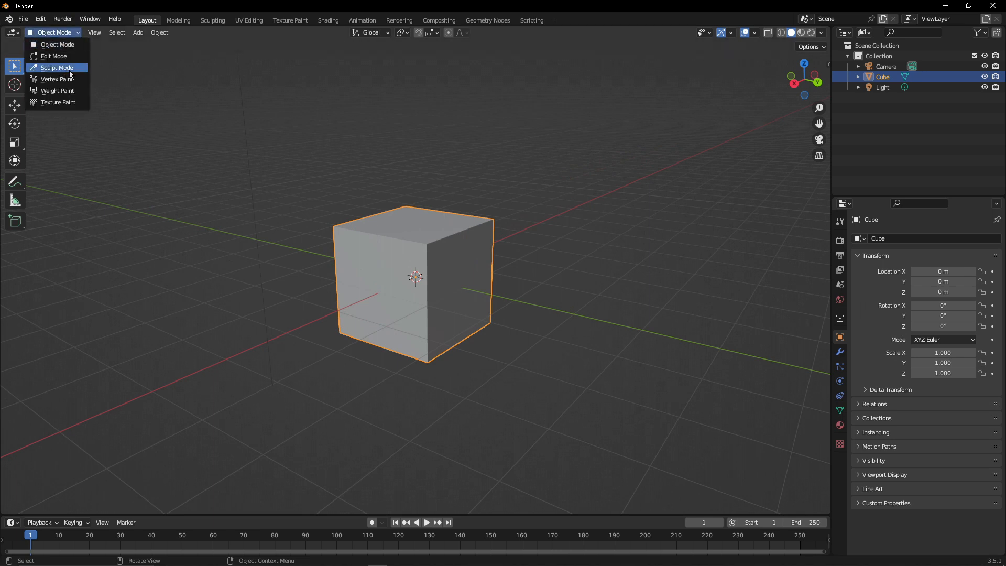
left_click(57, 68)
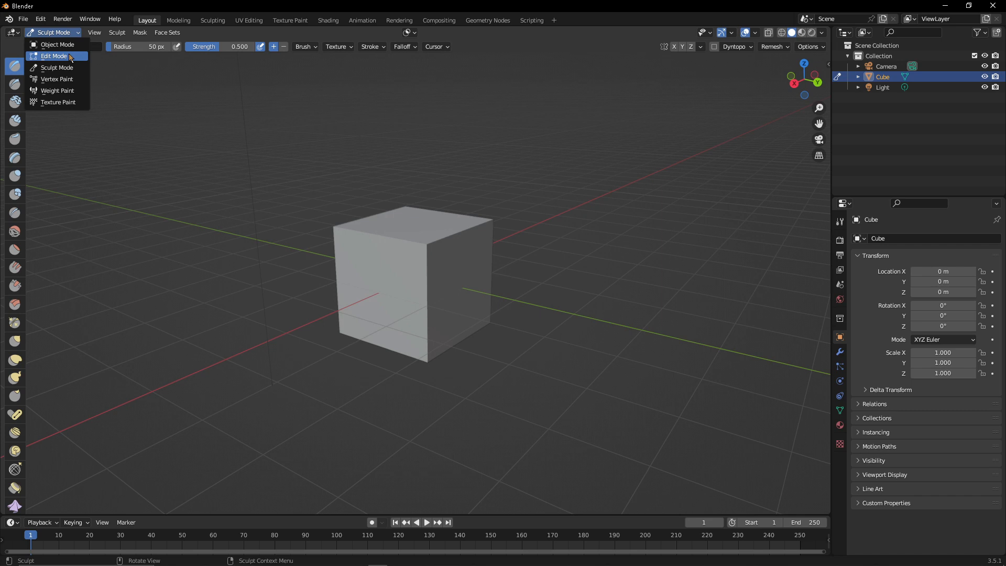
left_click(54, 56)
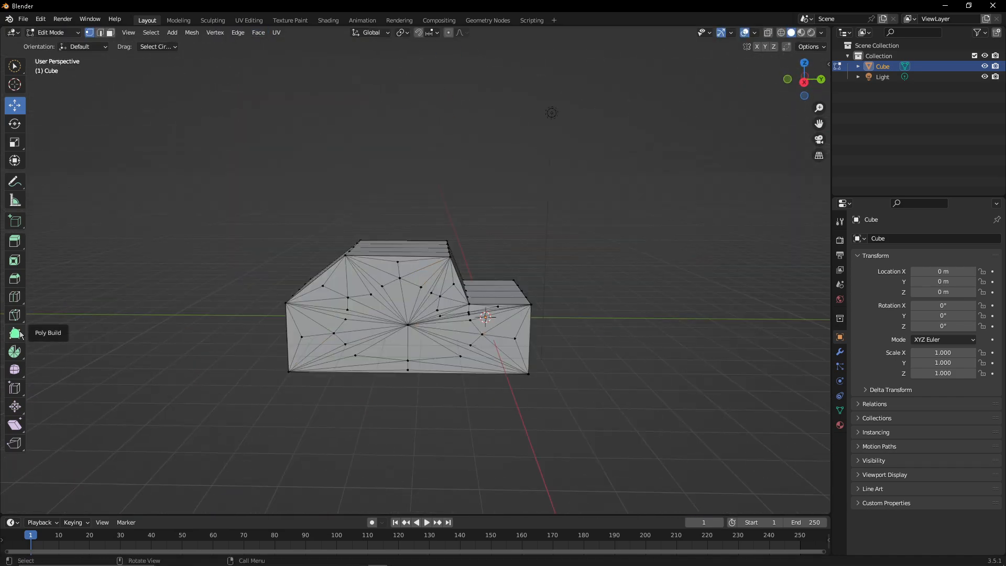
Position the cylinder wheels and choose the red texture paint colour.
left_click(51, 32)
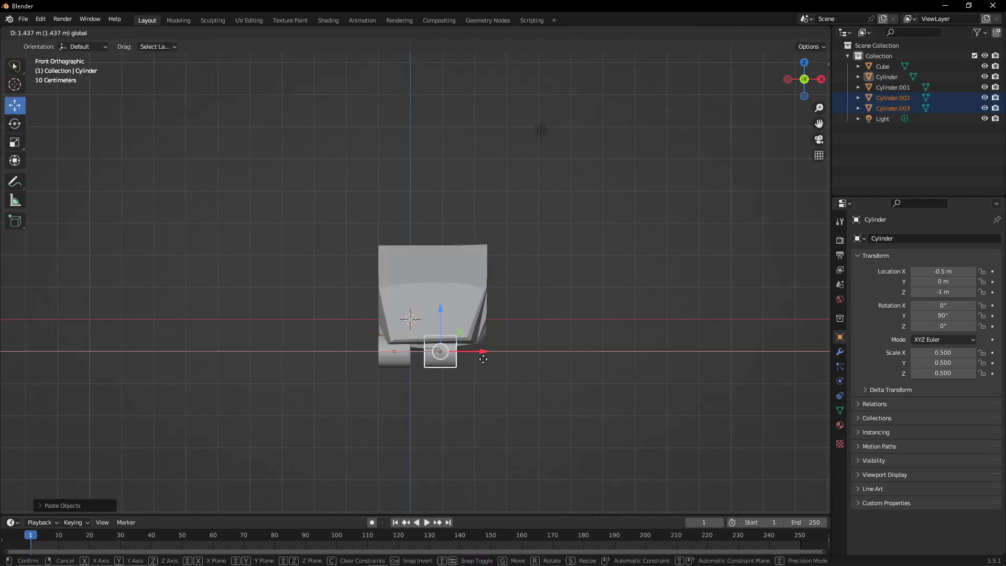
left_click(289, 20)
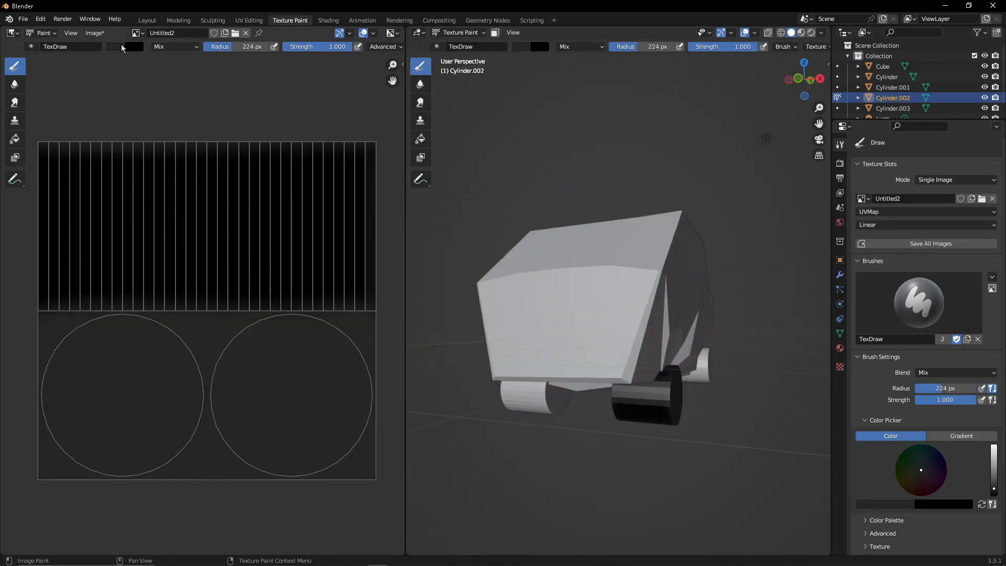
left_click(328, 20)
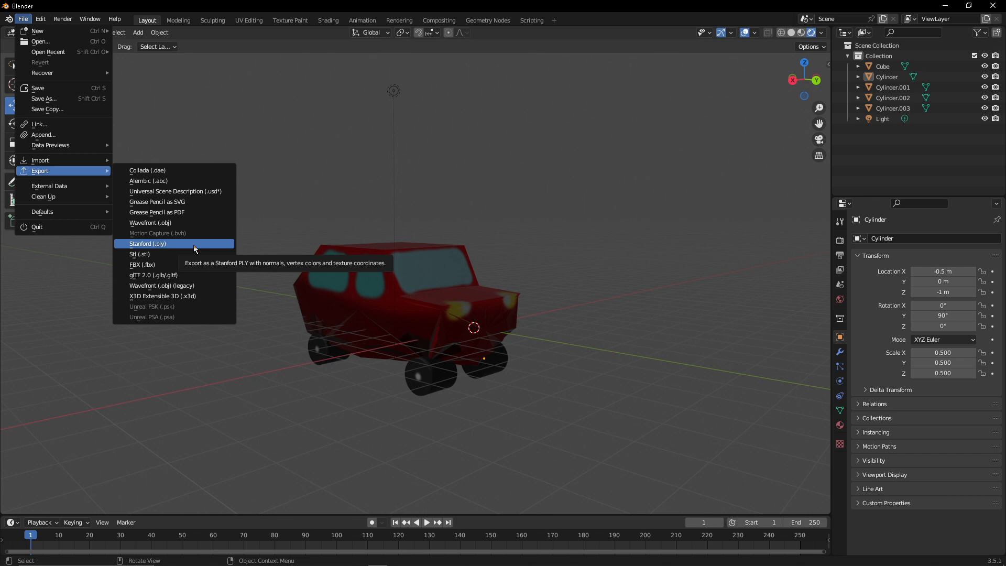
mouse_move(142, 265)
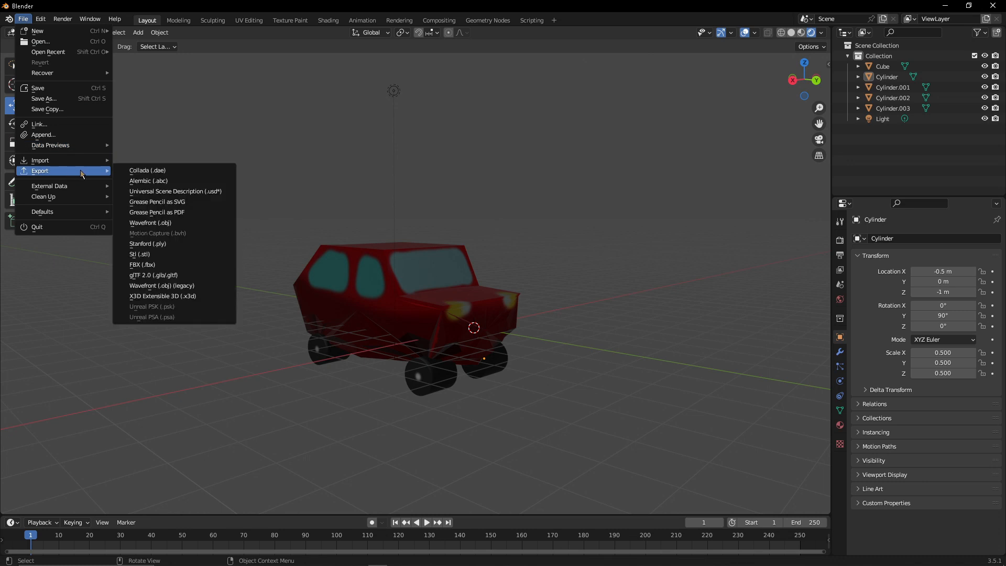
Open File > Export to view the export formats for the red car.
left_click(154, 275)
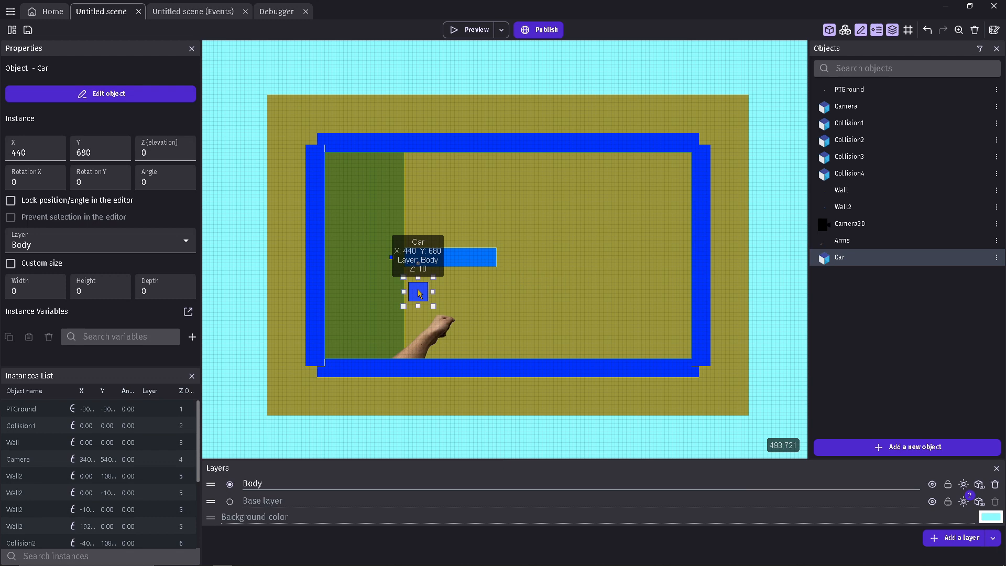
Drag the Car instance onto the far end of the blue wall strip.
left_click_drag(417, 294, 480, 257)
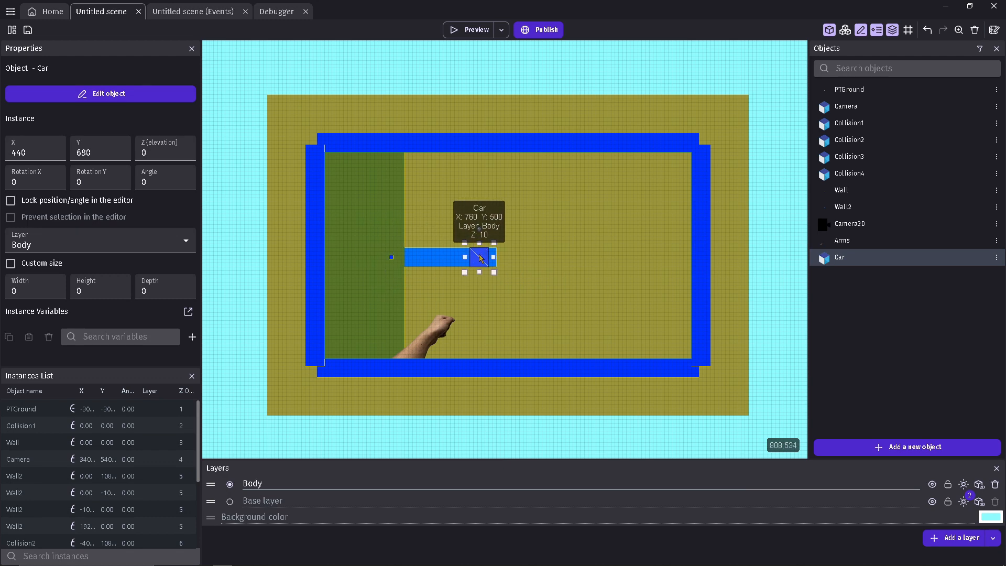
left_click_drag(478, 257, 487, 253)
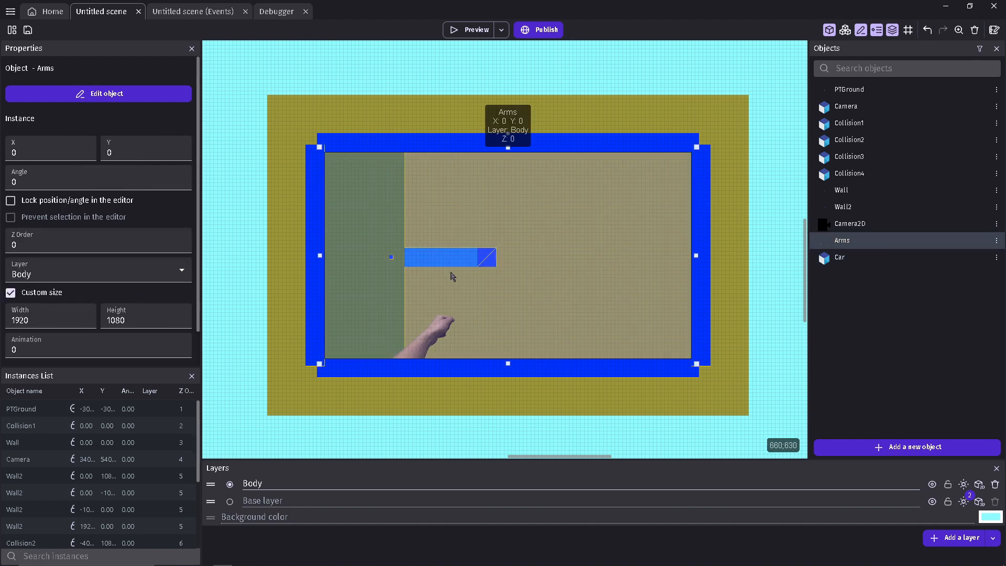
left_click(468, 30)
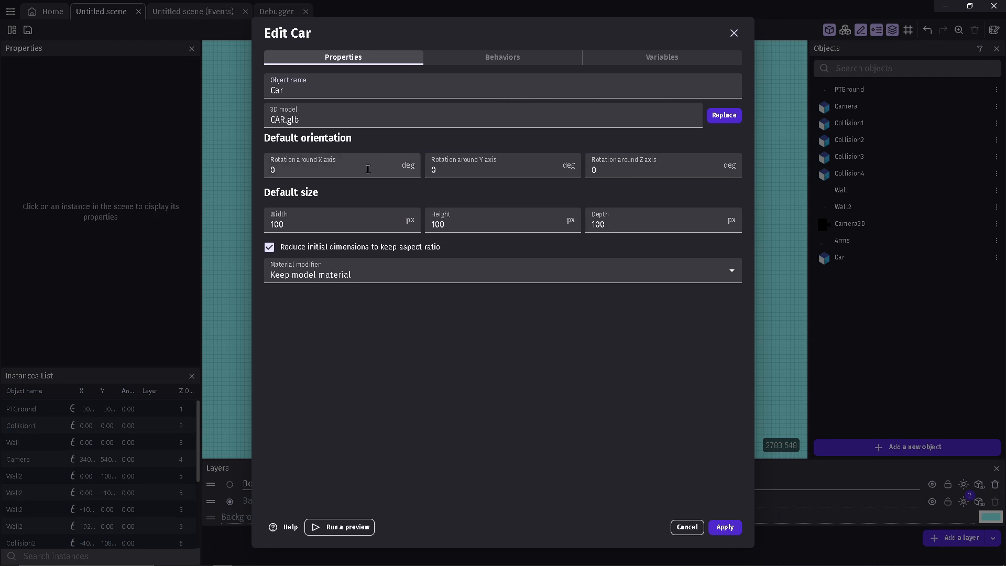
Rotate Car 90° around X, size it 200 px, preview, and change its material.
type("90")
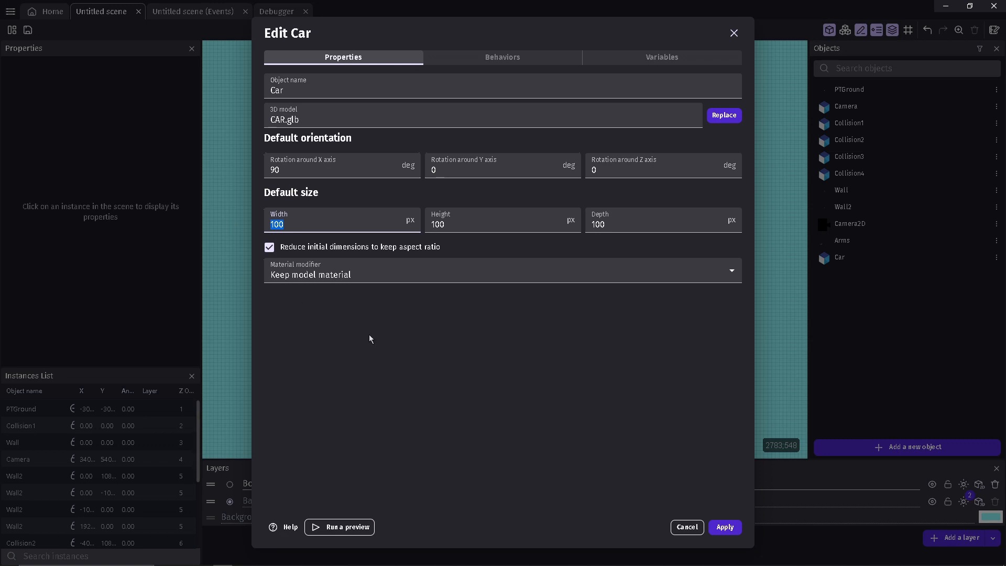
type("200")
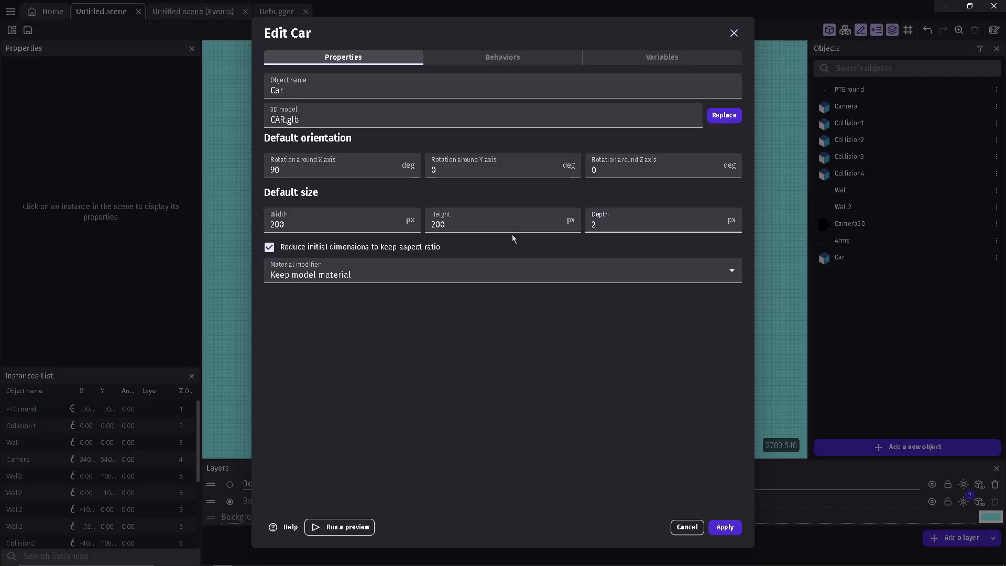
left_click(339, 526)
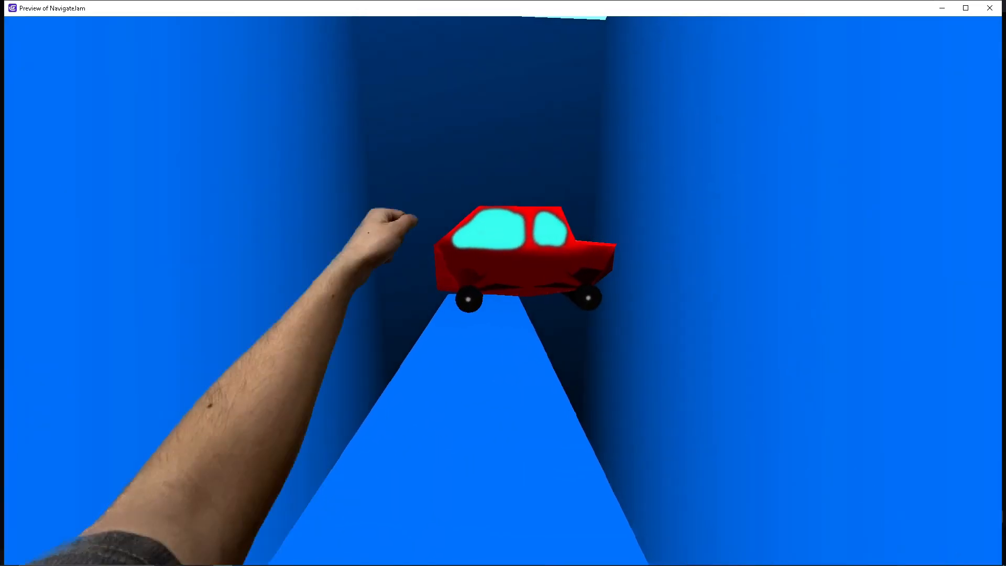
left_click(9, 558)
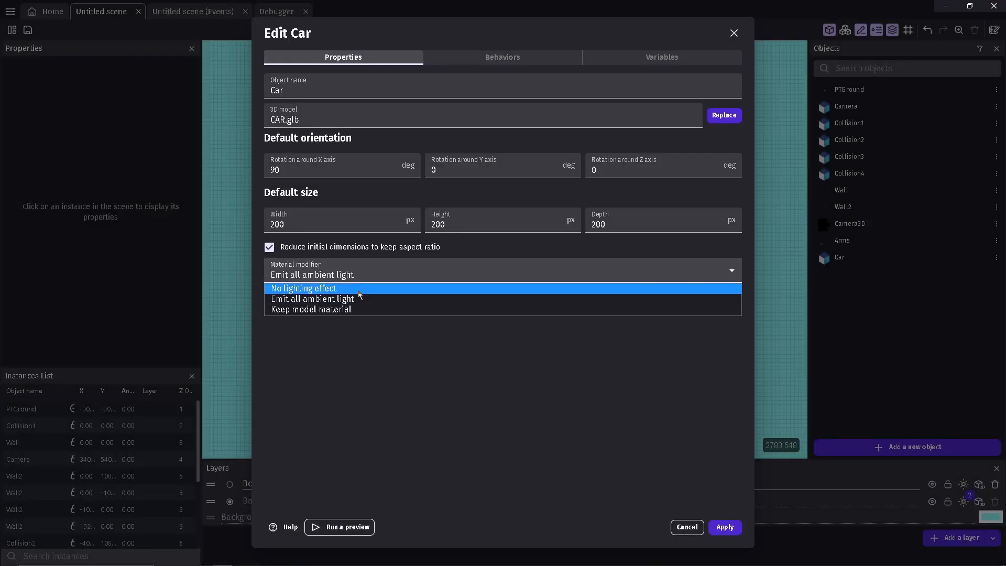
left_click(345, 527)
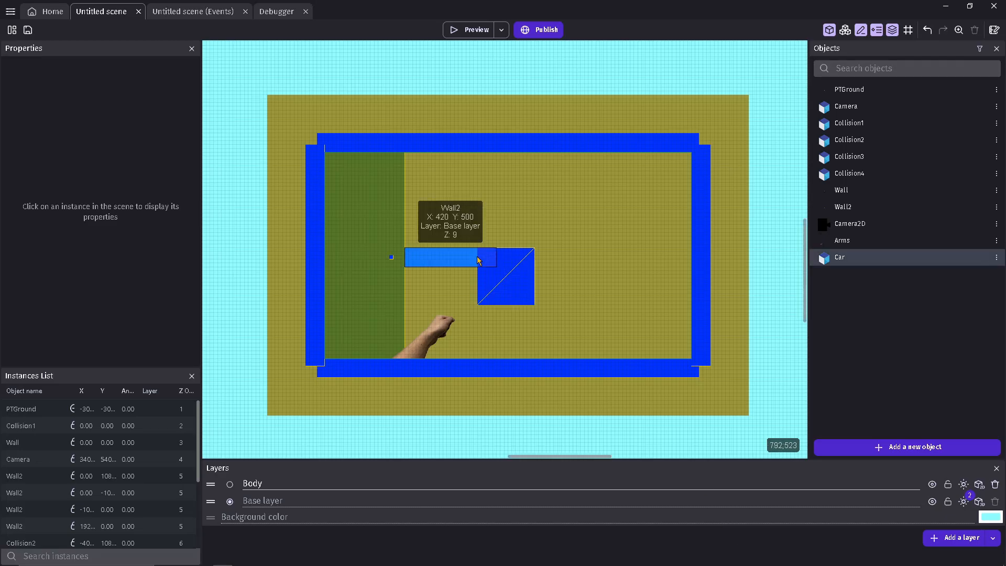
Select the Car instance and set its Z elevation to 1000.
left_click(505, 257)
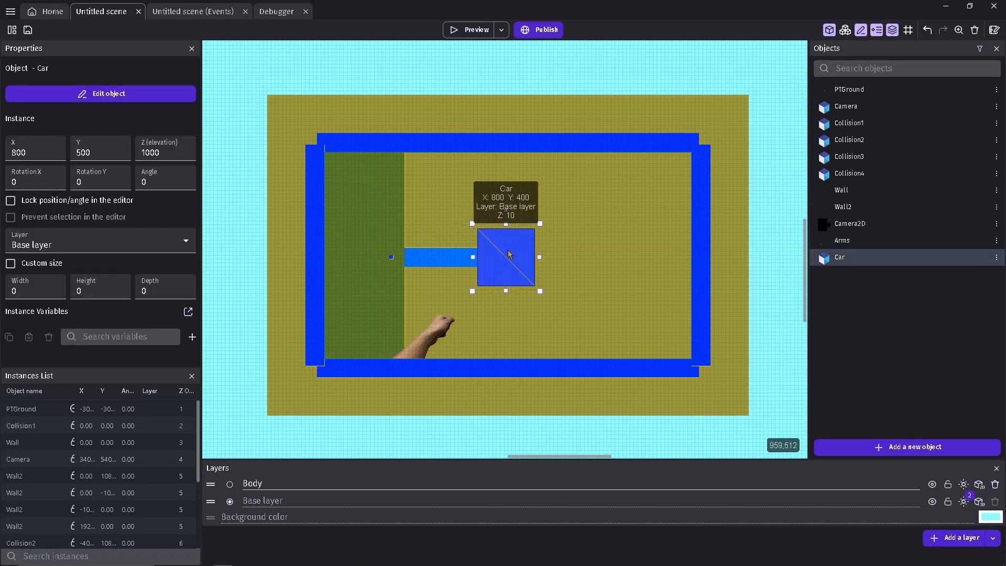
left_click(474, 29)
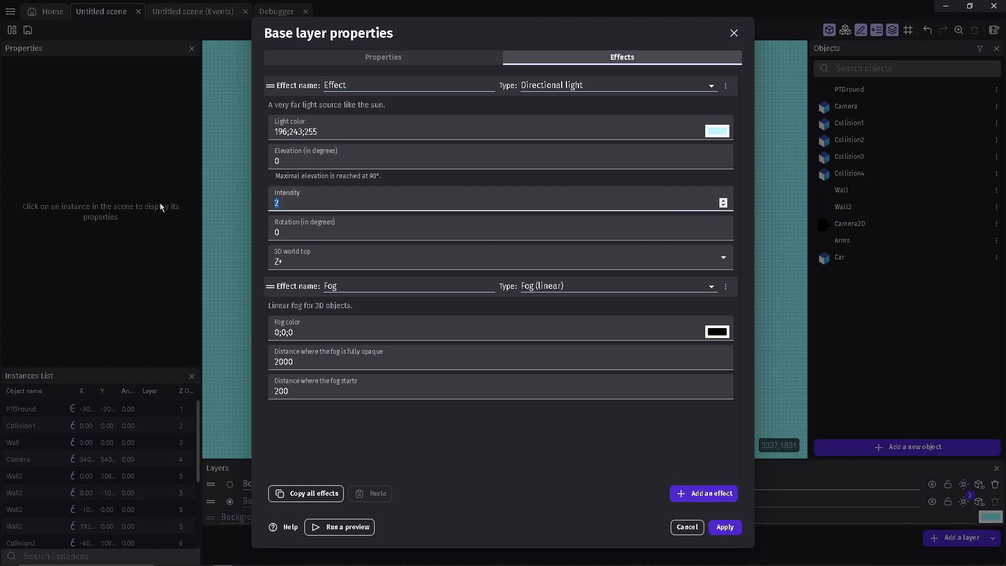
Raise the Base layer directional light intensity from 2 to 200, then inspect PTGround.
type("00")
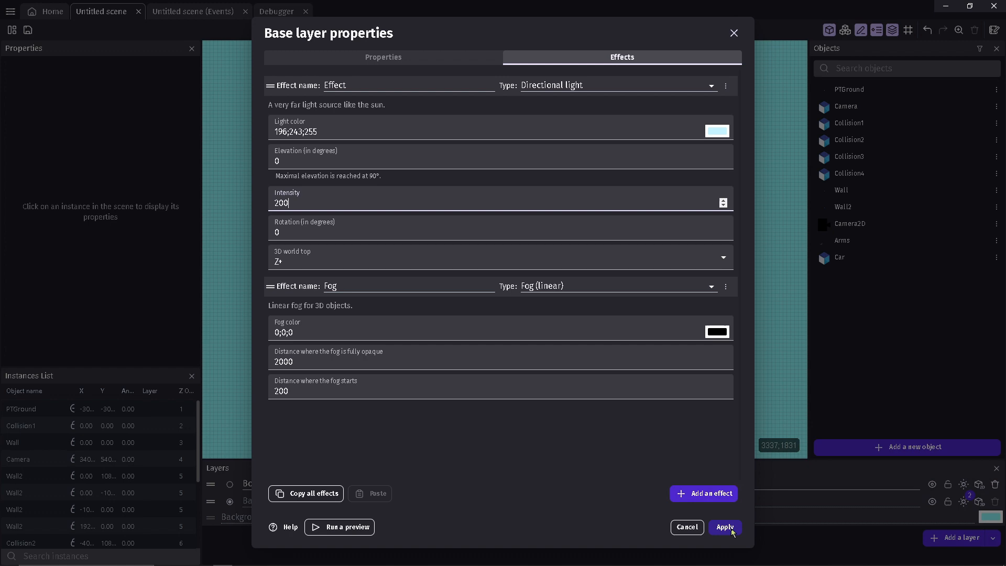
left_click(724, 526)
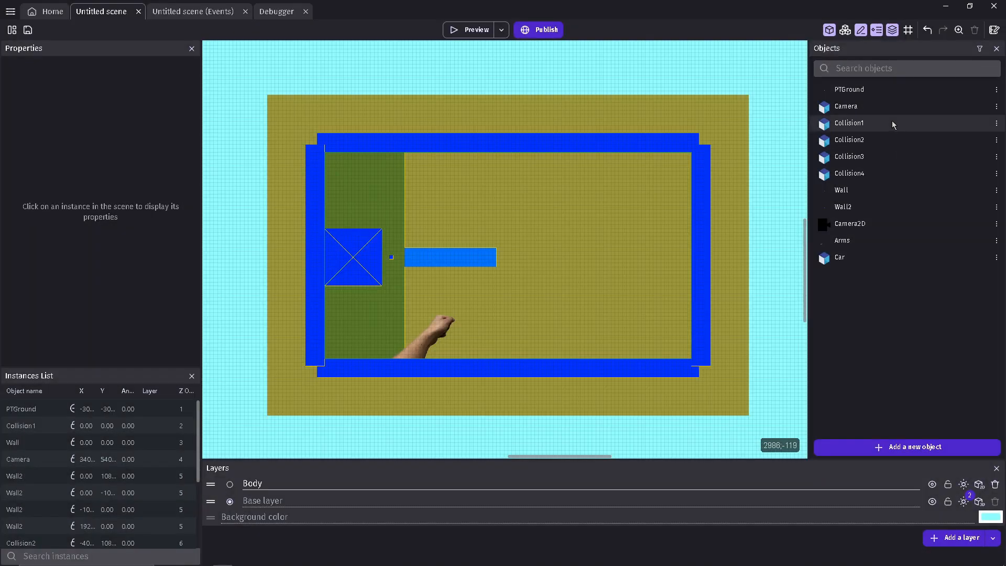
double_click(849, 89)
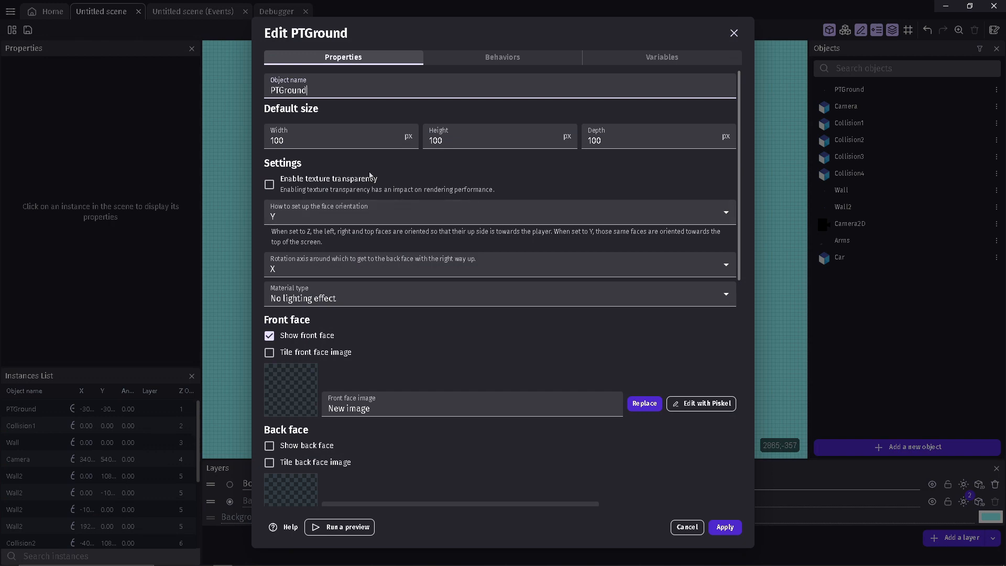
left_click(345, 527)
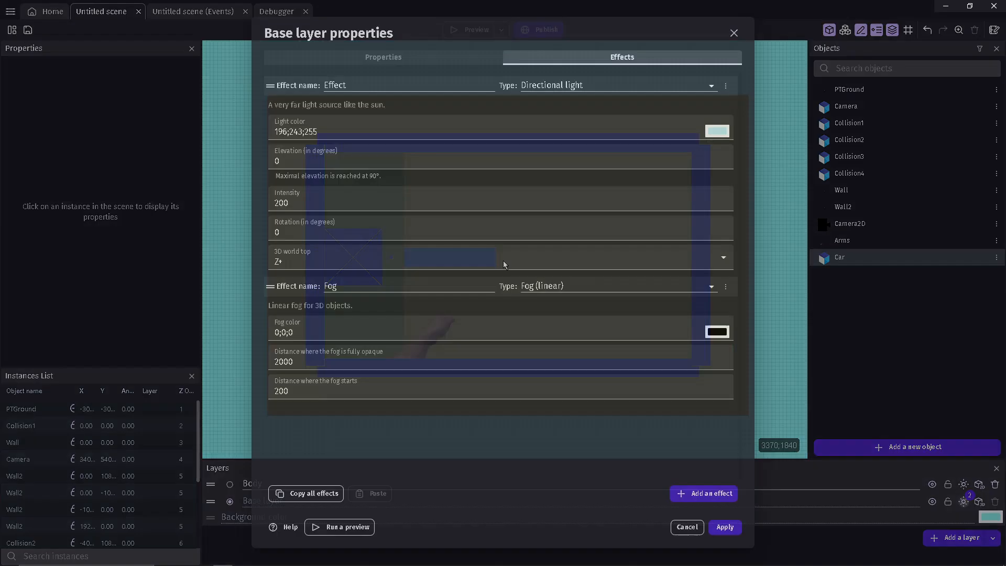
Give the directional light Y- as 3D world top and rotation 10, then copy all effects.
left_click(345, 527)
type("10")
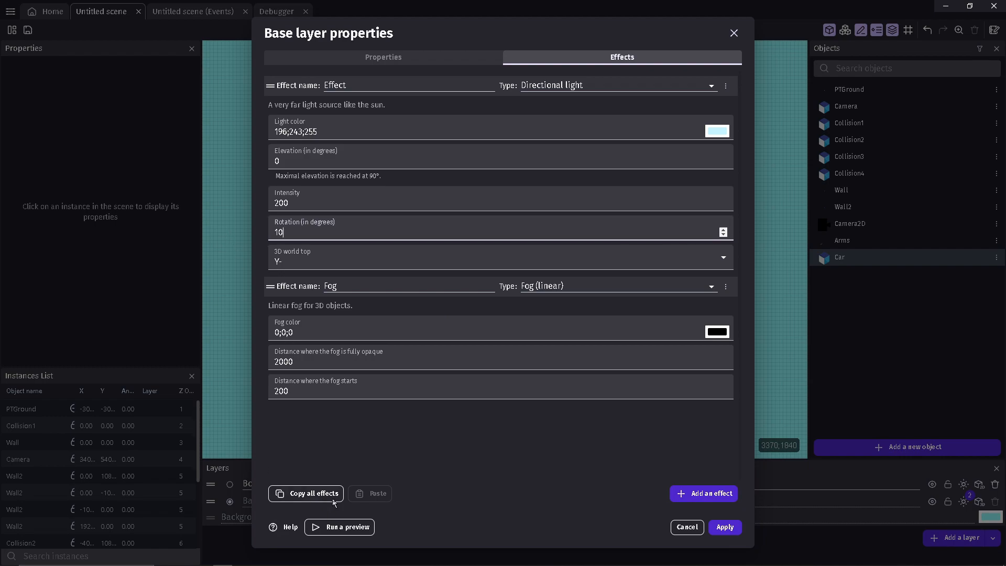
left_click(346, 527)
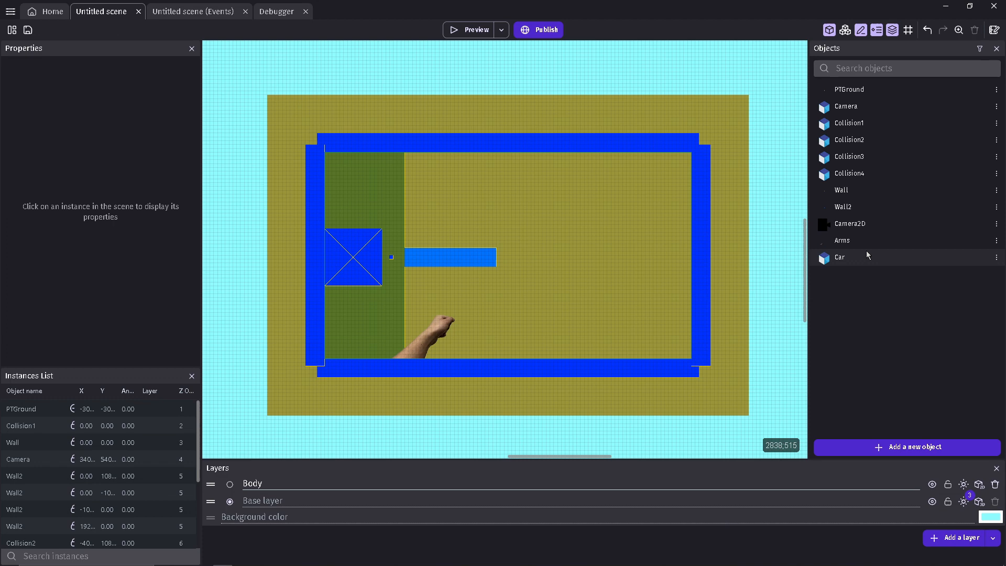
Open the Edit Arms dialog to view its looping Run animation frames.
double_click(842, 240)
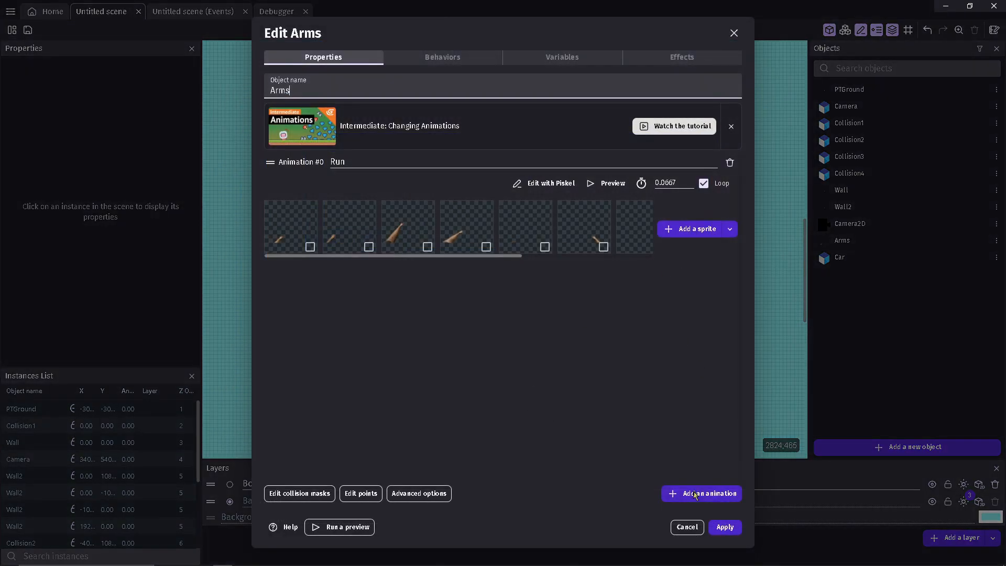